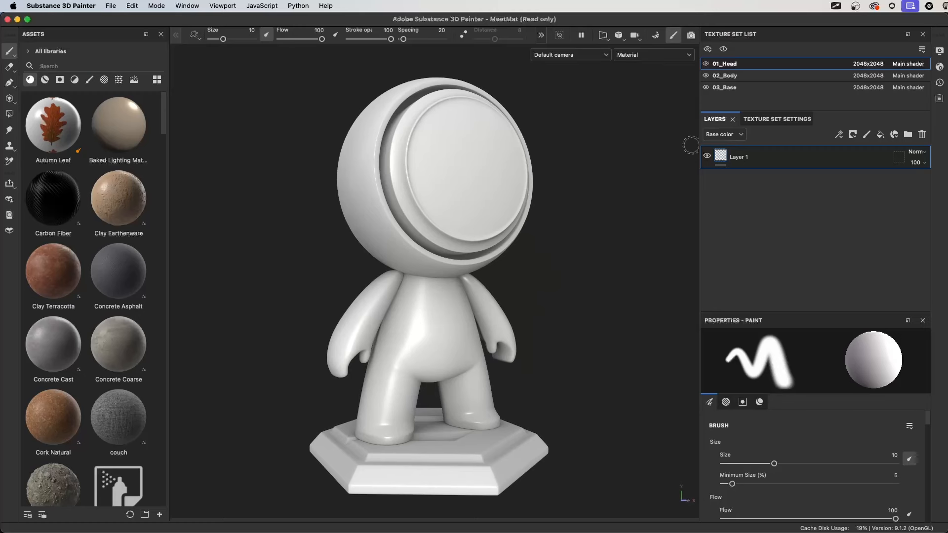
# Add Scattering and Scattering color channels to the 01_Head texture set.
pyautogui.click(777, 119)
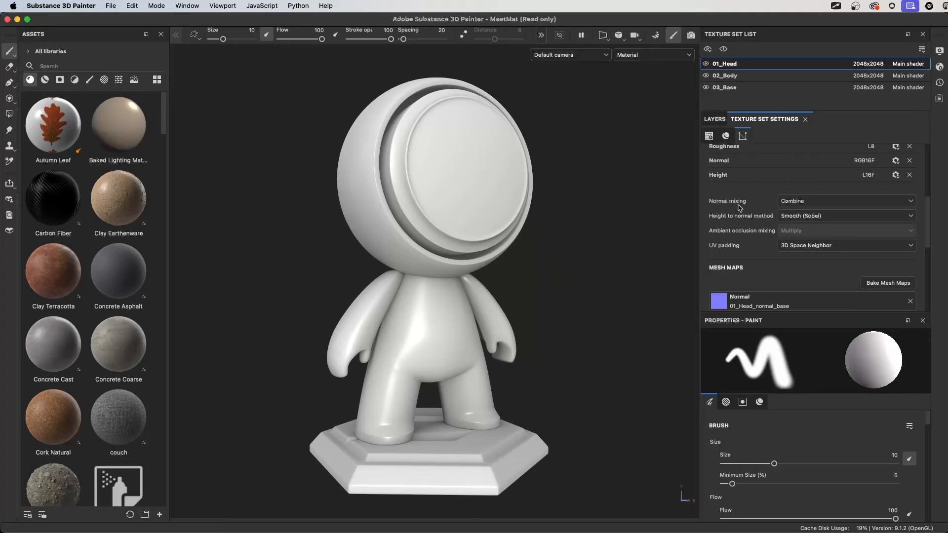
pyautogui.click(726, 135)
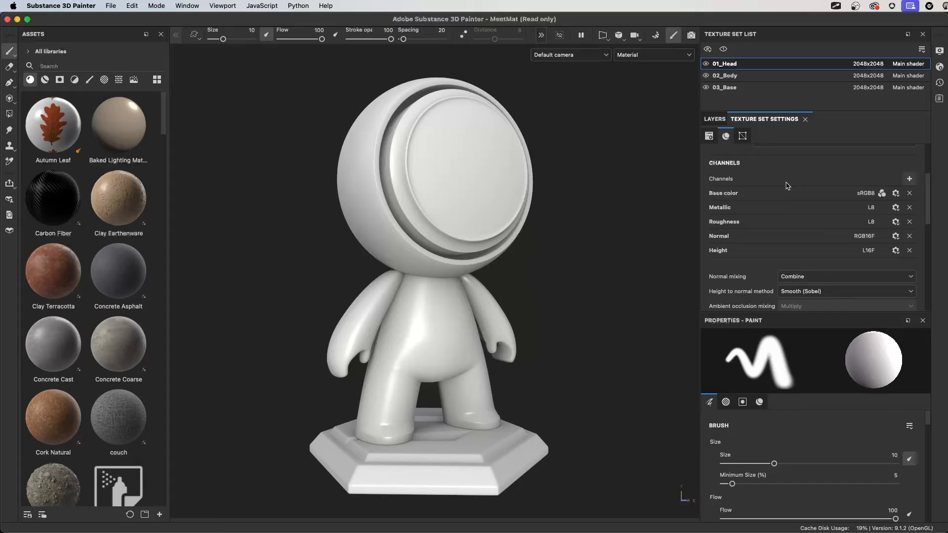
pyautogui.click(908, 179)
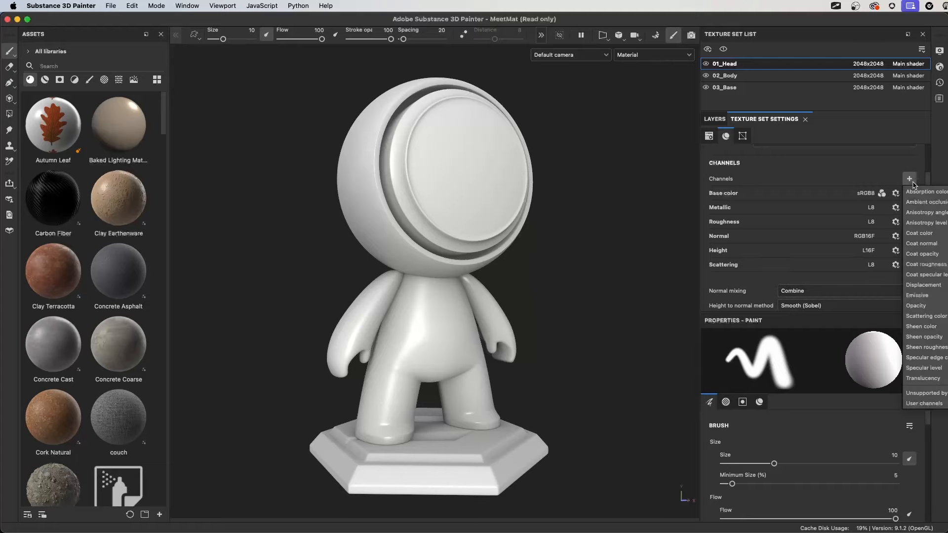
pyautogui.click(926, 316)
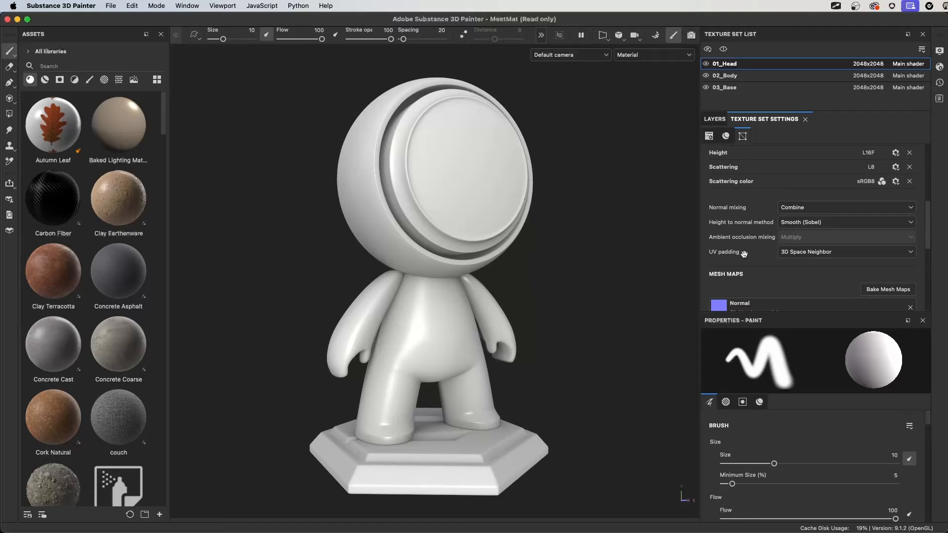
pyautogui.moveTo(728, 238)
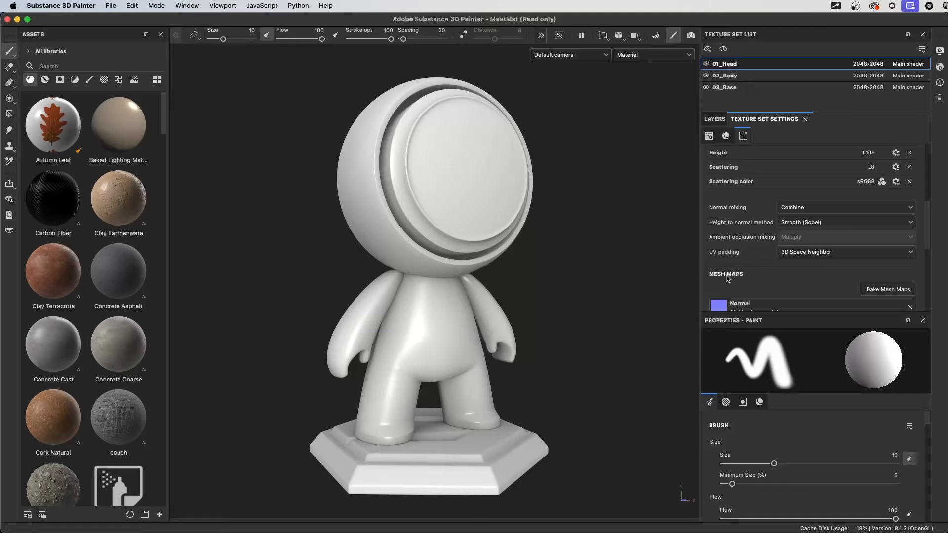
pyautogui.moveTo(118, 273)
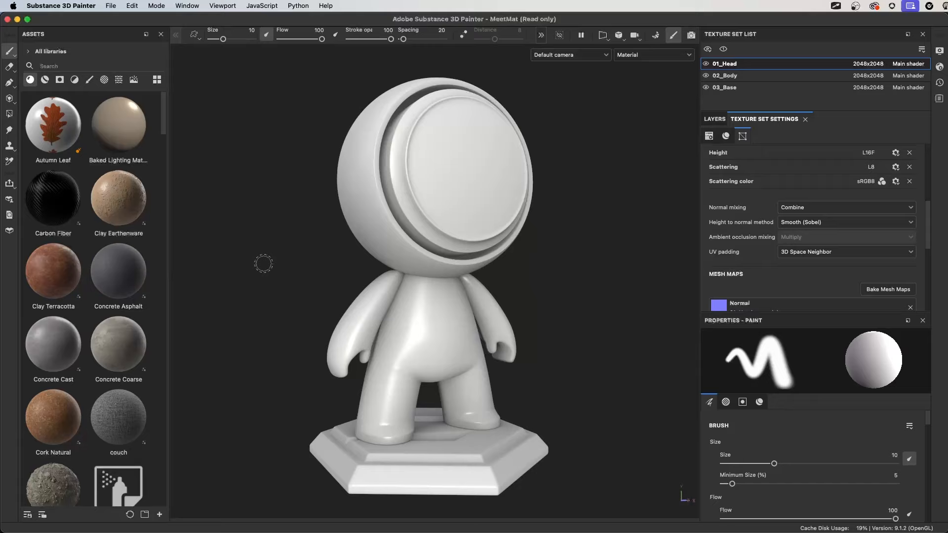
pyautogui.moveTo(679, 247)
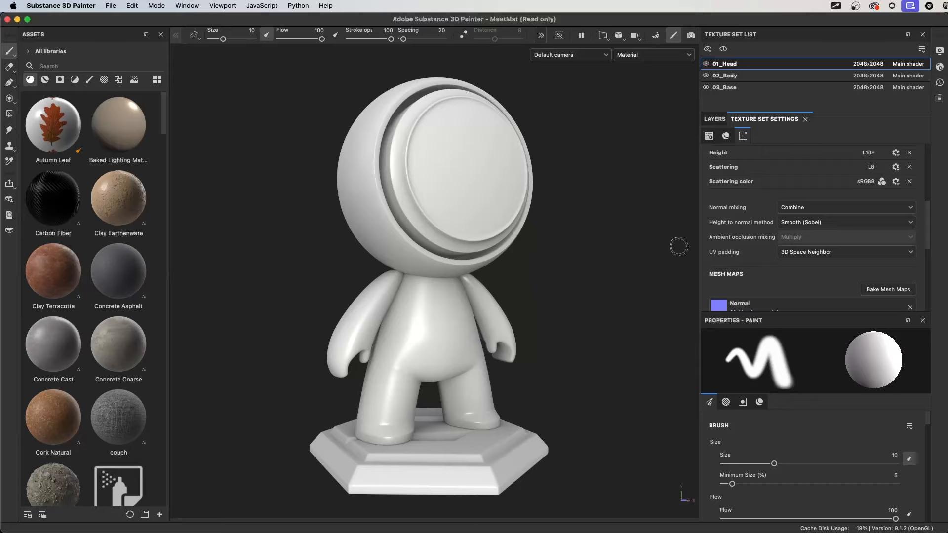
# Switch the head texture set's height-to-normal method to Sharp.
pyautogui.click(846, 223)
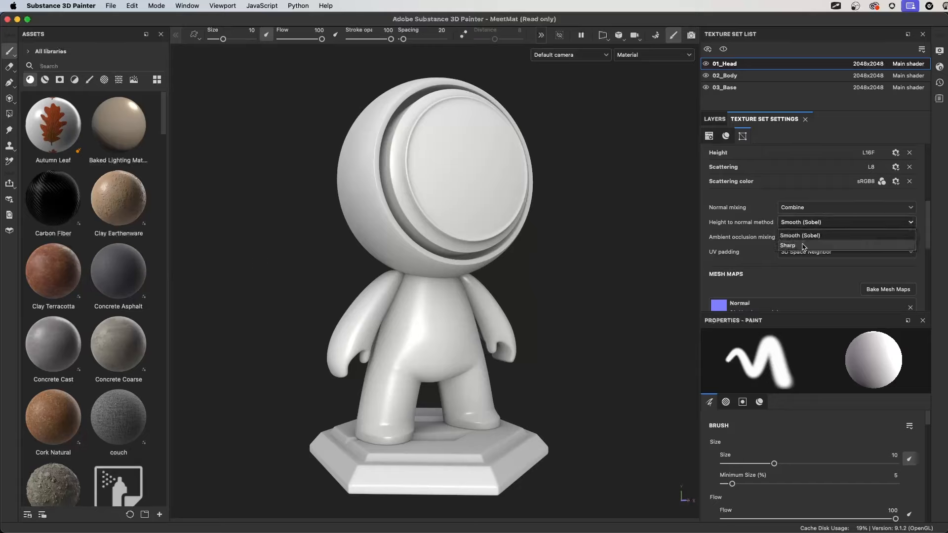
pyautogui.click(788, 245)
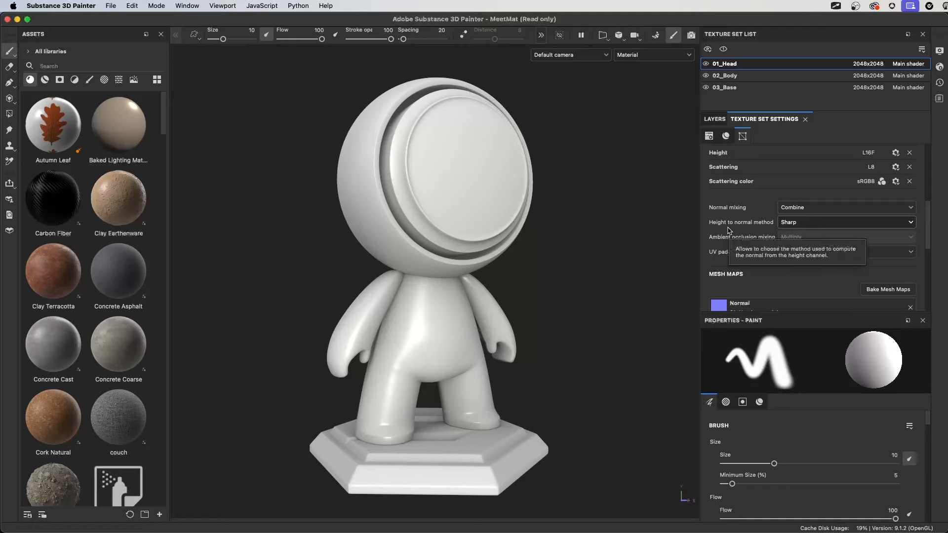
pyautogui.moveTo(737, 258)
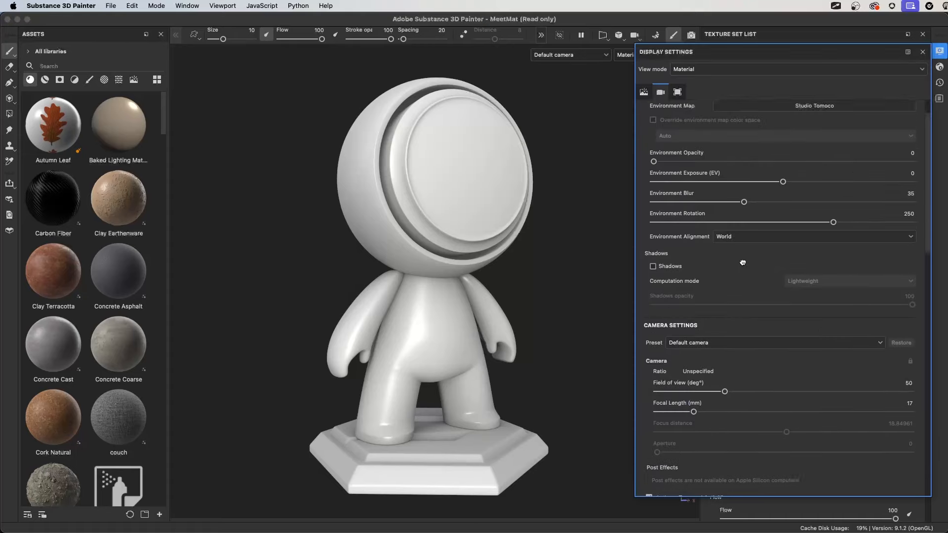
# Light the scene with the Glazed Patio environment map in Display Settings.
pyautogui.click(643, 92)
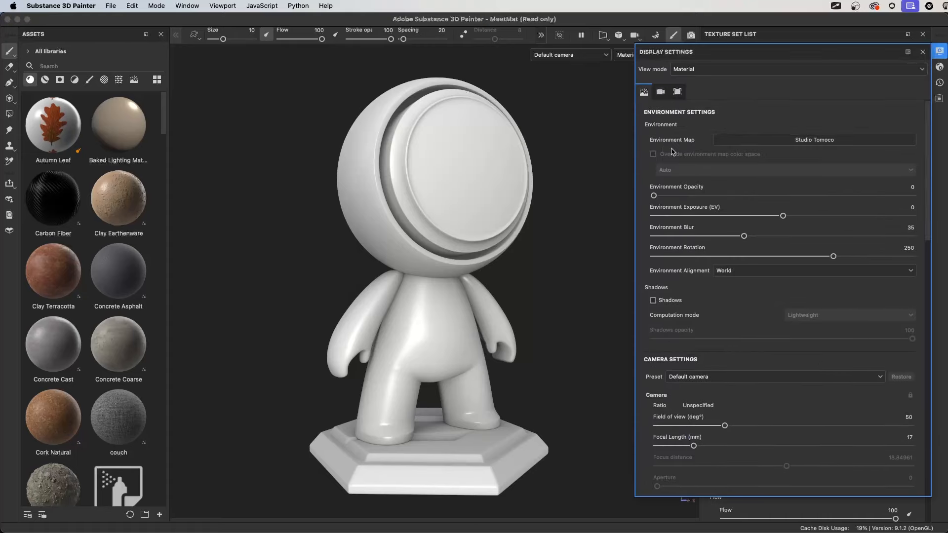
pyautogui.moveTo(661, 143)
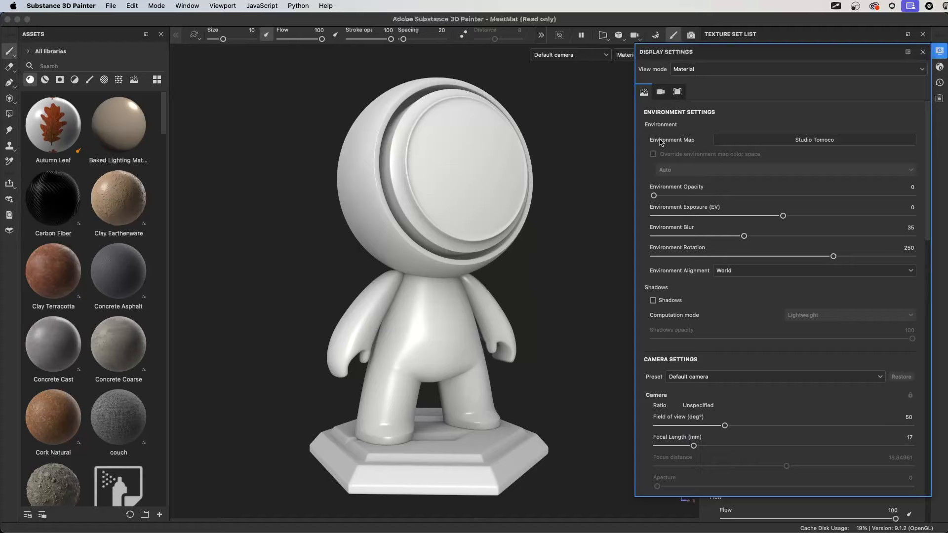
pyautogui.click(813, 139)
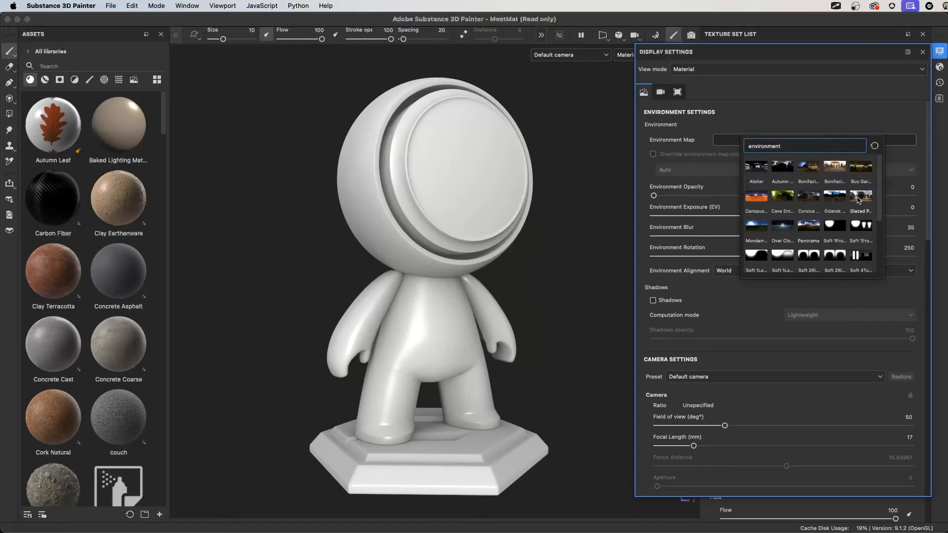
pyautogui.click(861, 198)
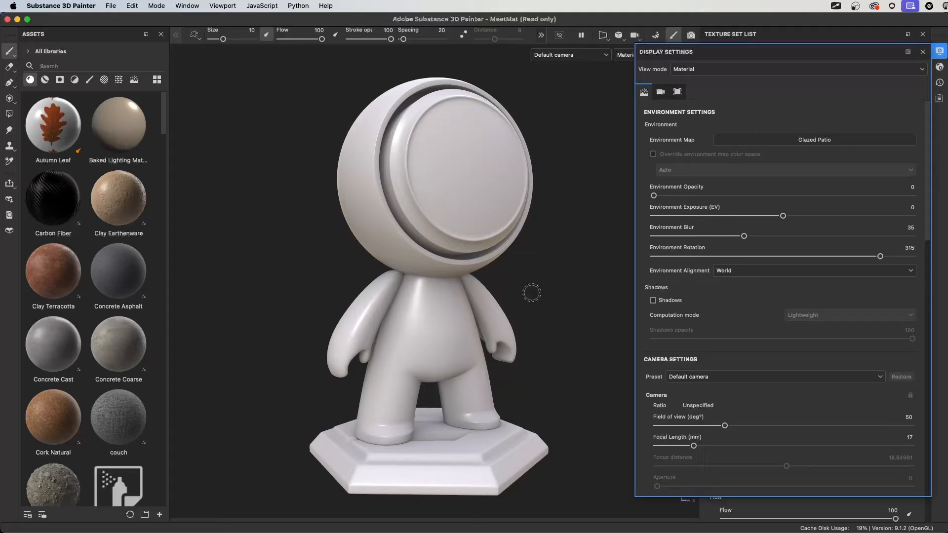
pyautogui.moveTo(549, 321)
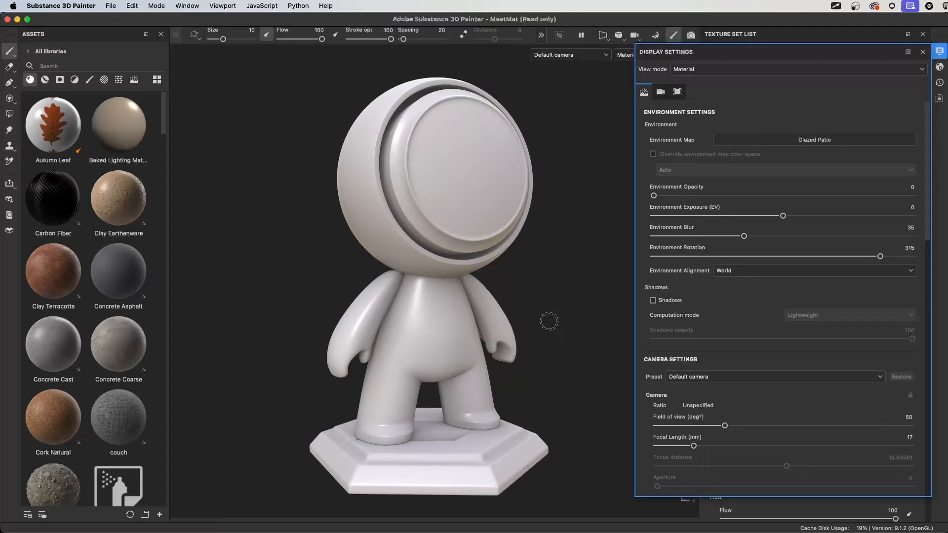
pyautogui.moveTo(594, 328)
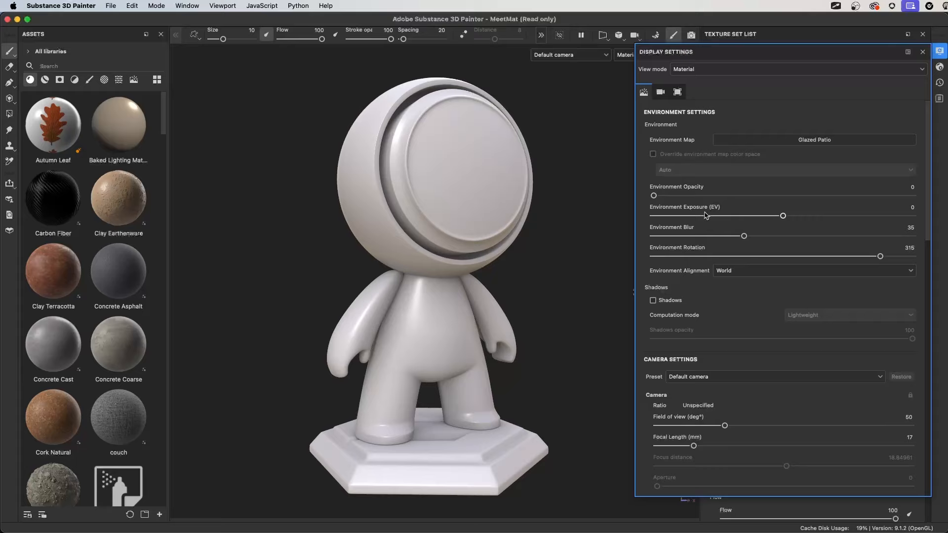
pyautogui.moveTo(701, 142)
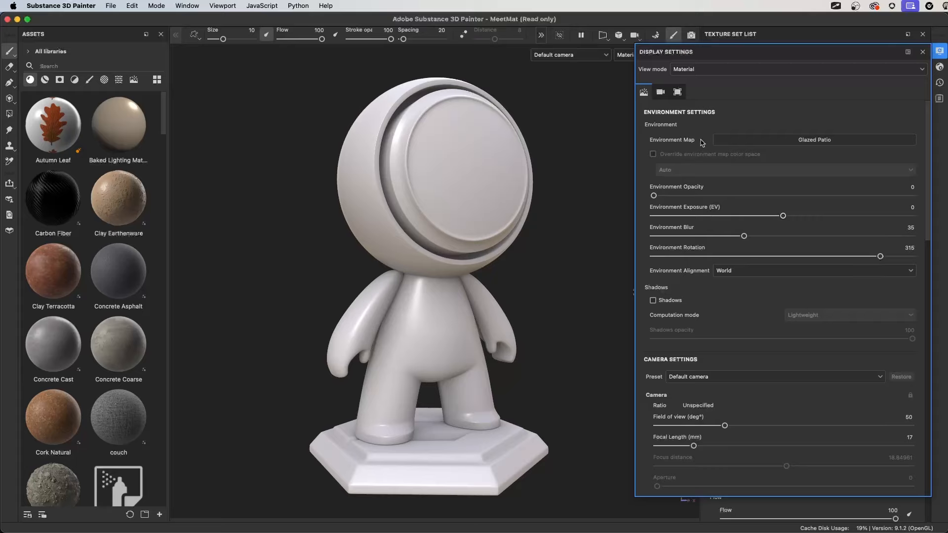
pyautogui.moveTo(672, 278)
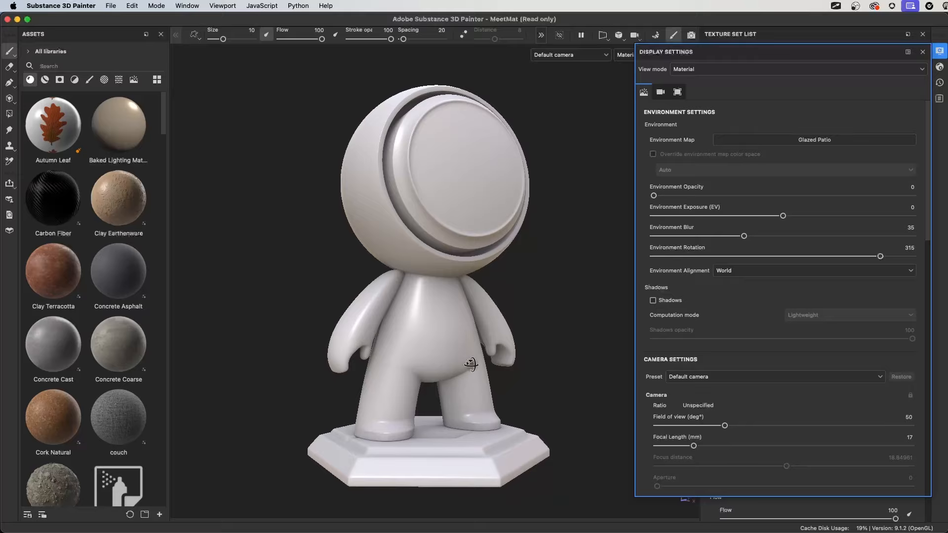
# Align the environment lighting to the camera and inspect the model from several angles.
pyautogui.moveTo(473, 363); pyautogui.dragTo(527, 248)
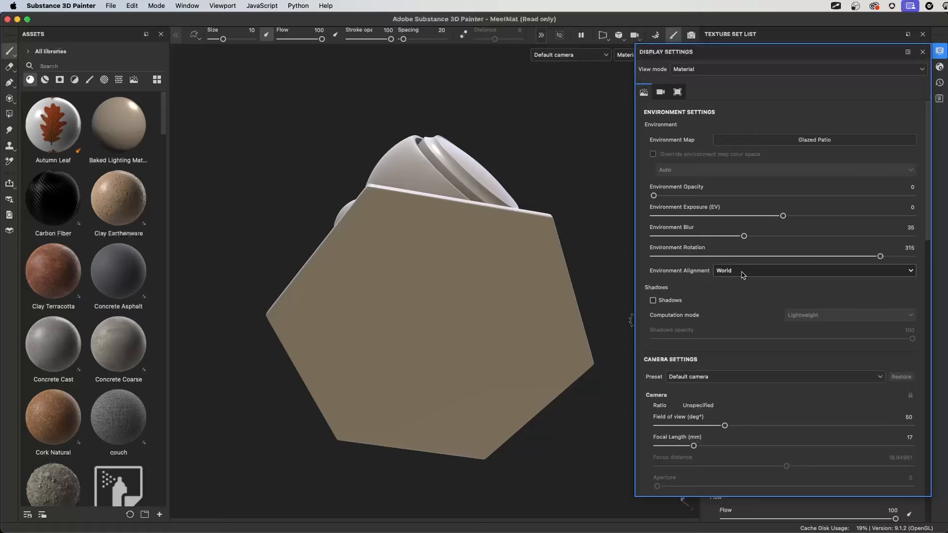
pyautogui.click(813, 270)
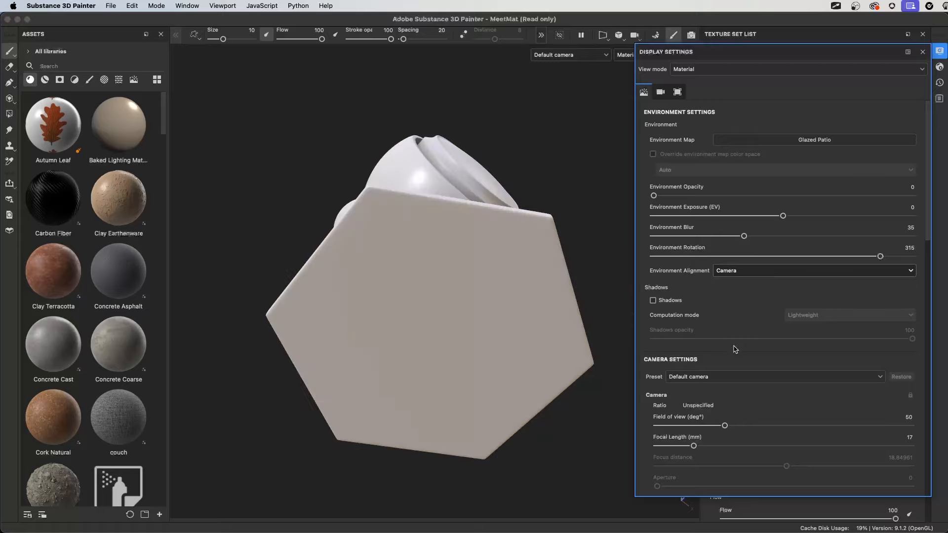
pyautogui.moveTo(424, 242); pyautogui.dragTo(464, 316)
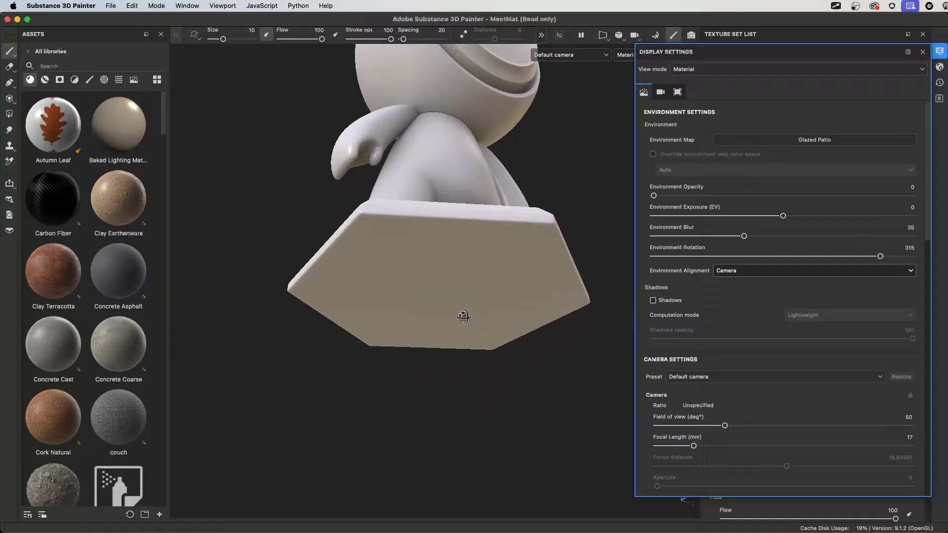
pyautogui.moveTo(465, 316); pyautogui.dragTo(537, 360)
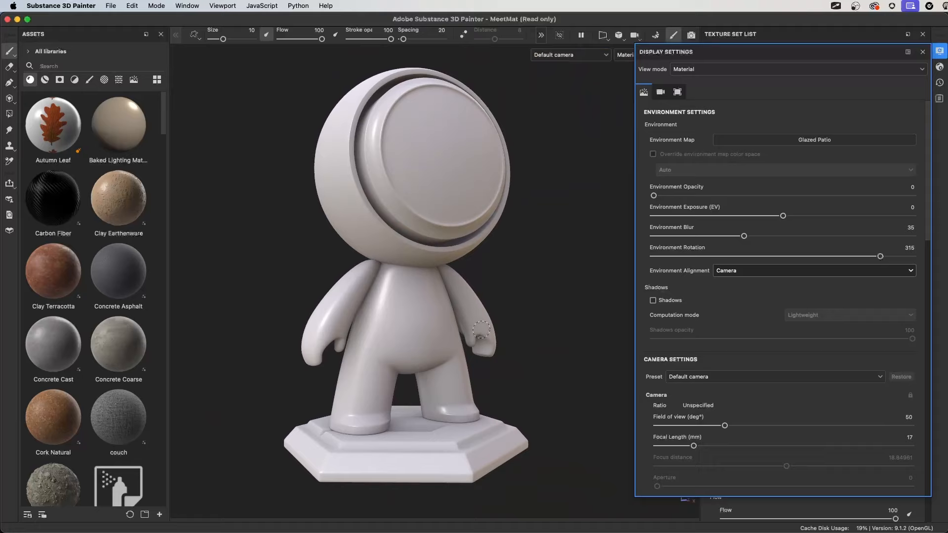
pyautogui.moveTo(713, 288)
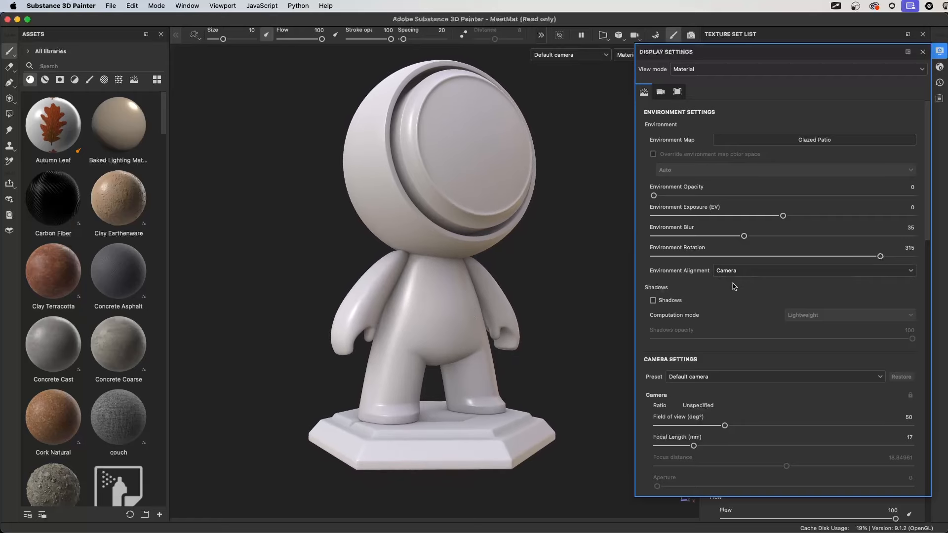
# Set camera focal length to 35 mm (FOV 25°) and disable temporal anti-aliasing.
pyautogui.scroll(-3)
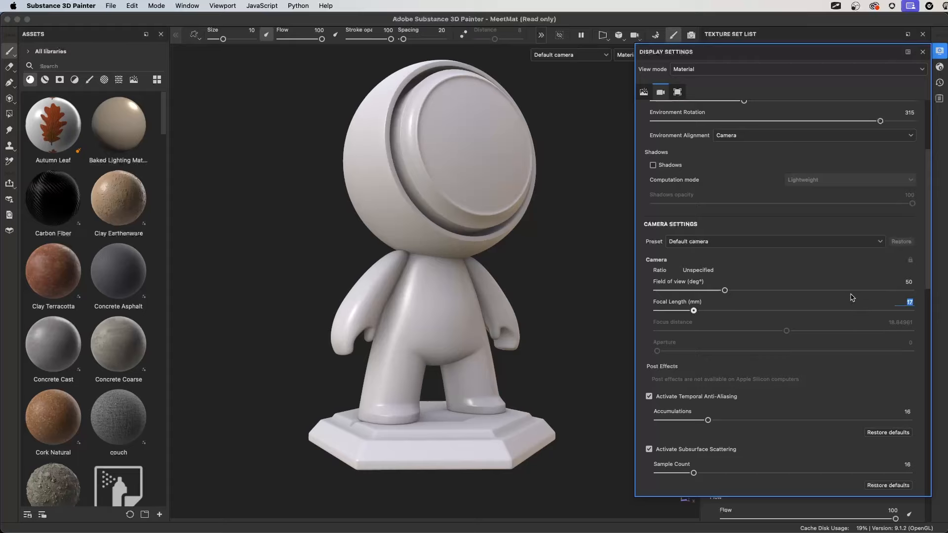
pyautogui.moveTo(725, 290); pyautogui.dragTo(689, 290)
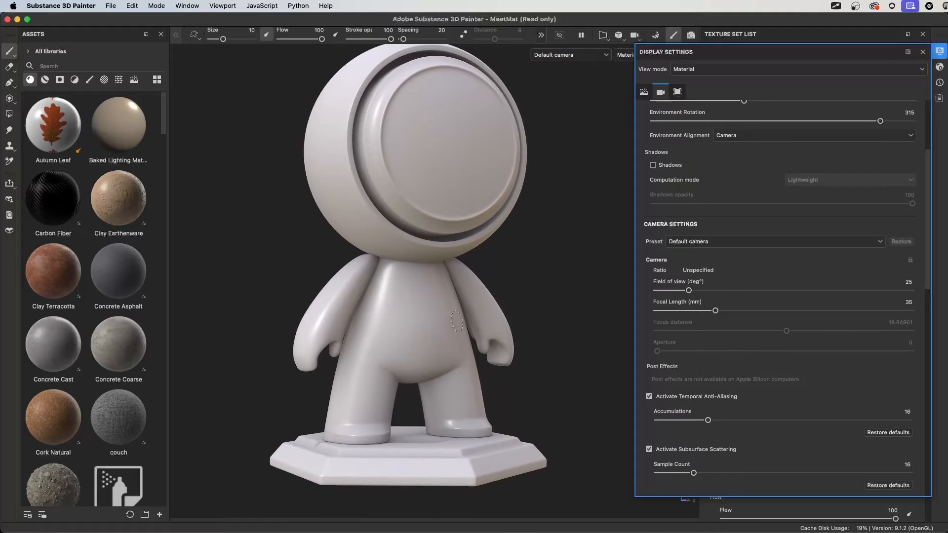
pyautogui.scroll(-3)
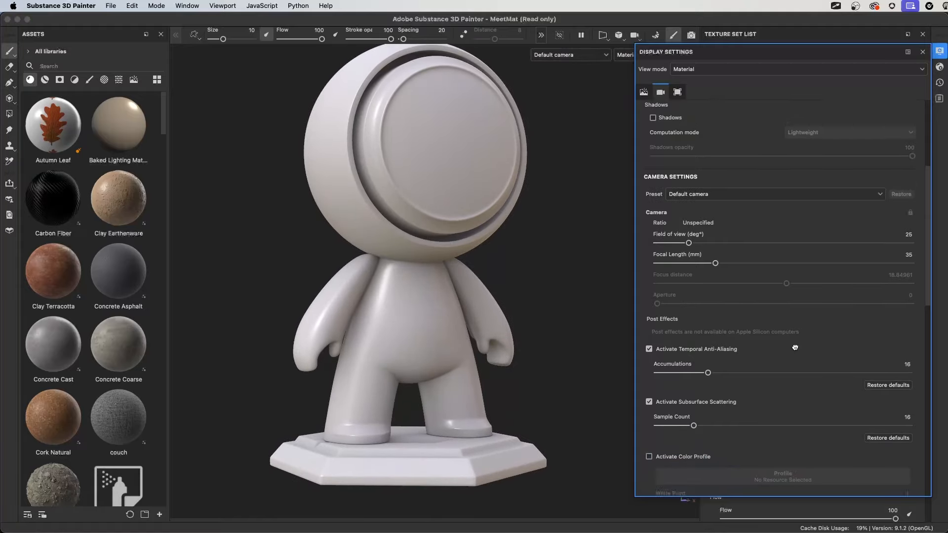
pyautogui.scroll(-3)
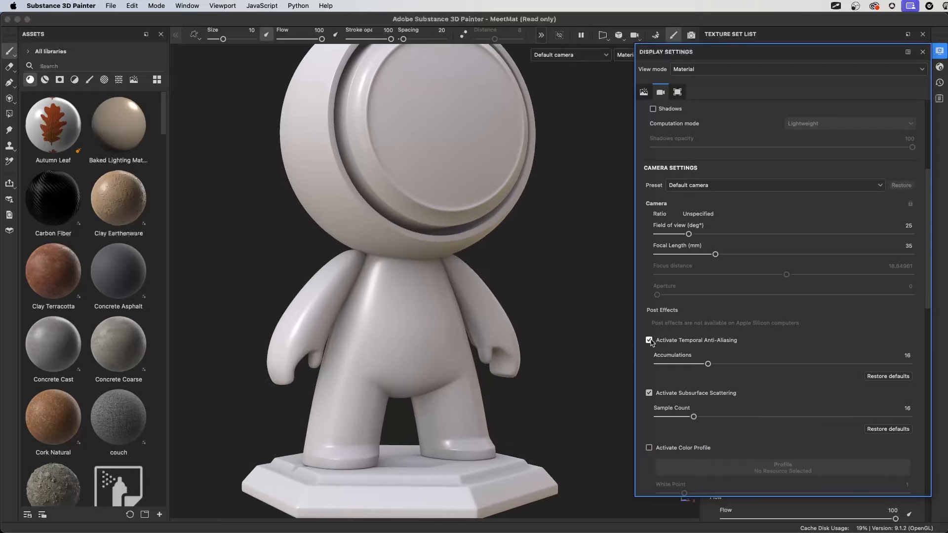
pyautogui.click(650, 339)
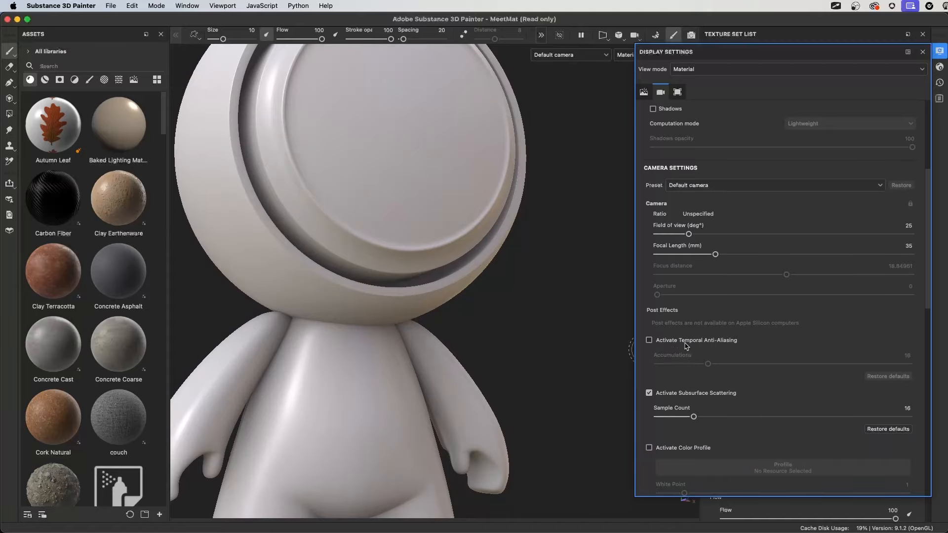
pyautogui.click(650, 340)
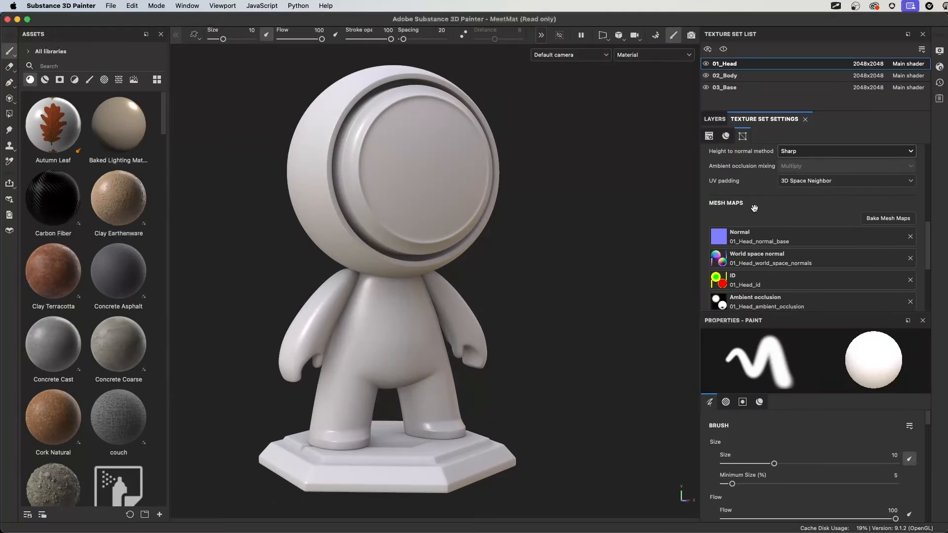
pyautogui.moveTo(888, 218)
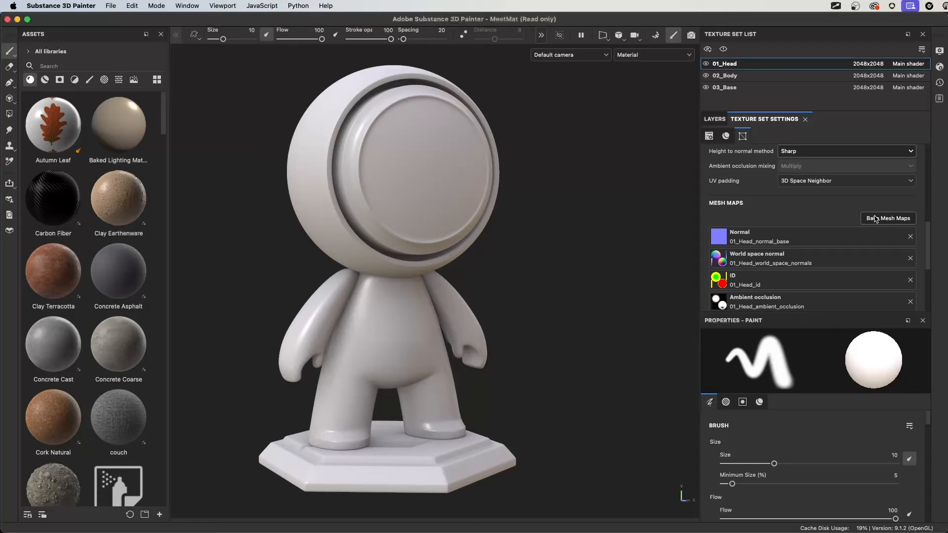
# Enter mesh map baking, exclude the Normal map and review the ID bake colour source.
pyautogui.click(888, 218)
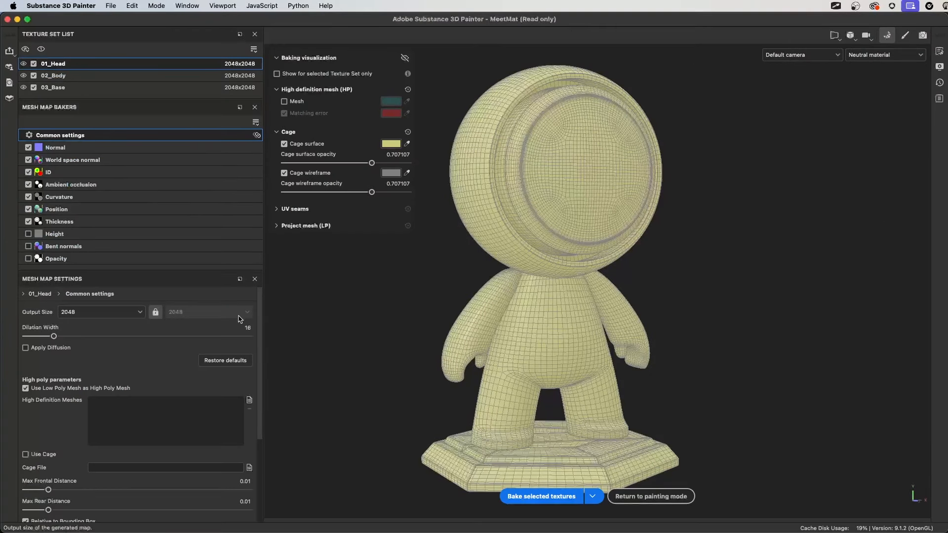
pyautogui.moveTo(58, 196)
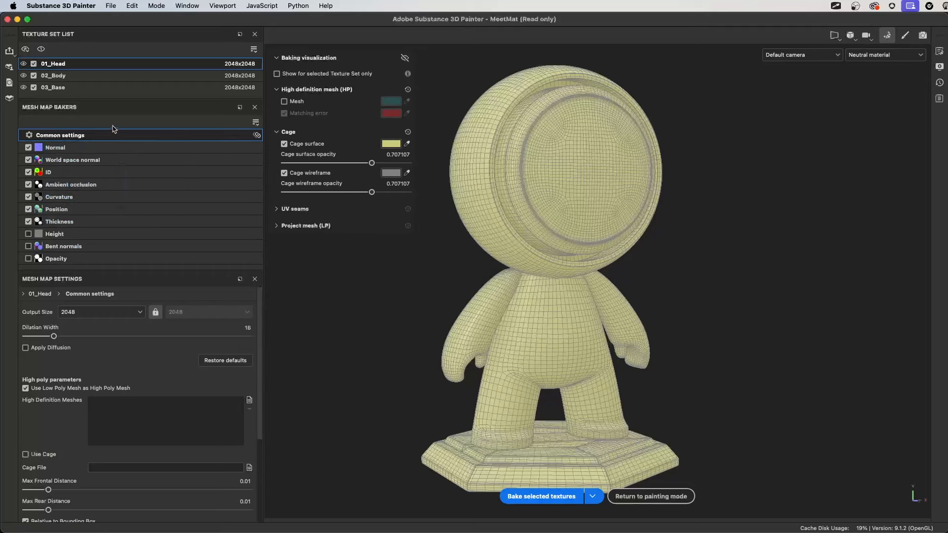
pyautogui.click(54, 147)
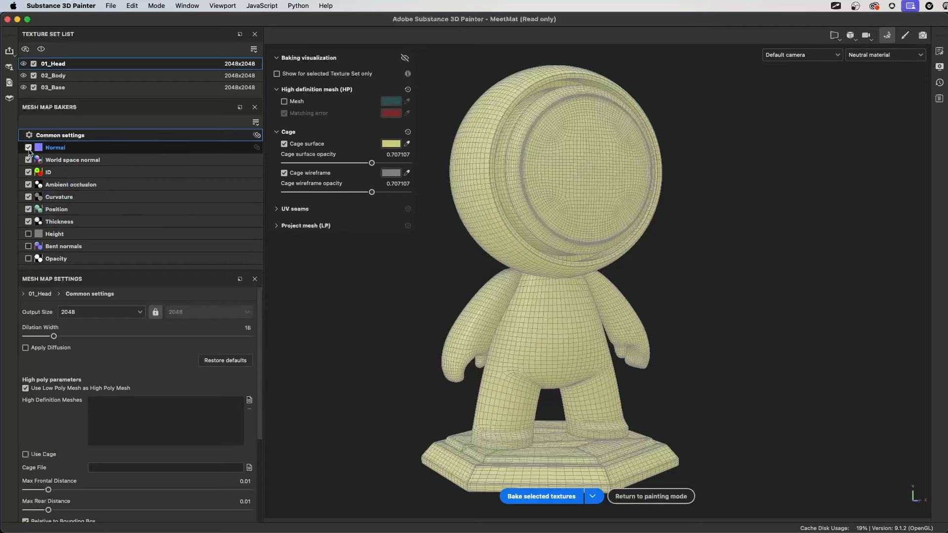
pyautogui.click(27, 147)
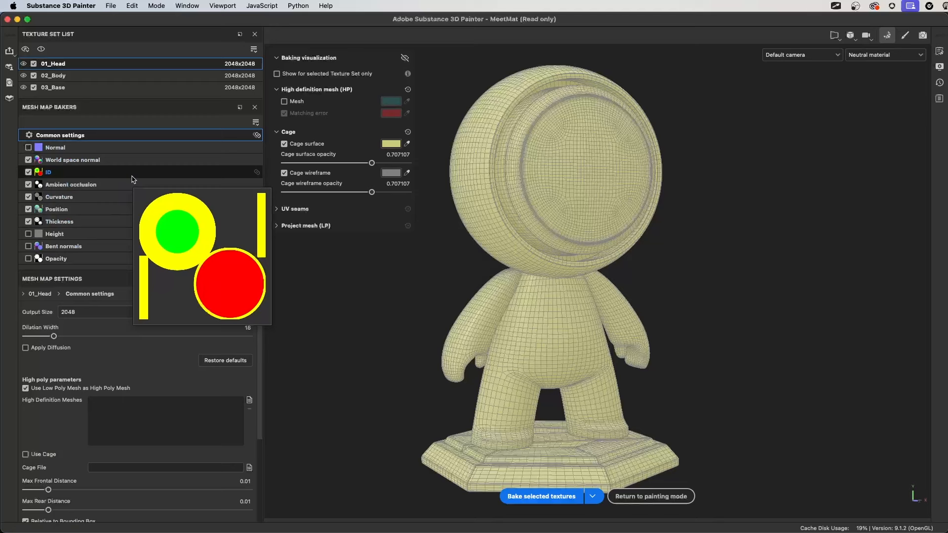
pyautogui.moveTo(59, 196)
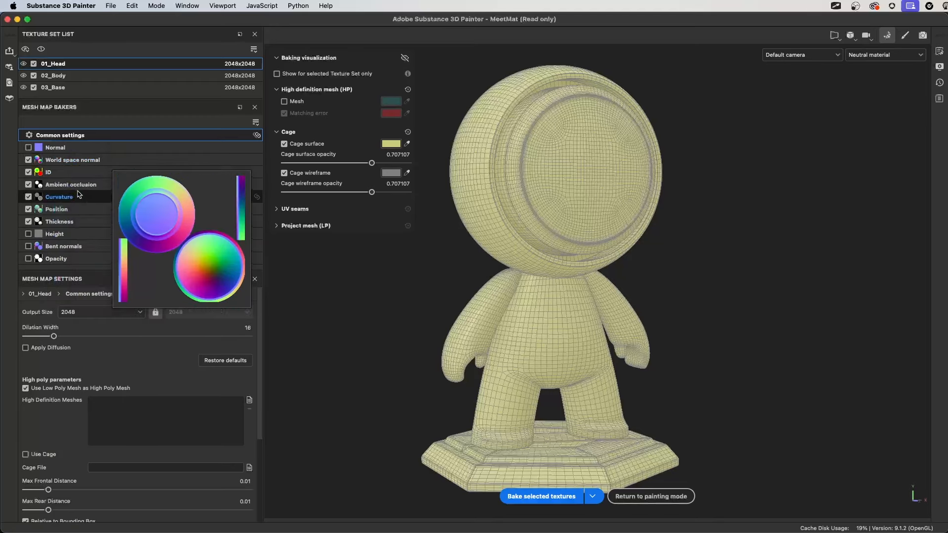
pyautogui.click(49, 172)
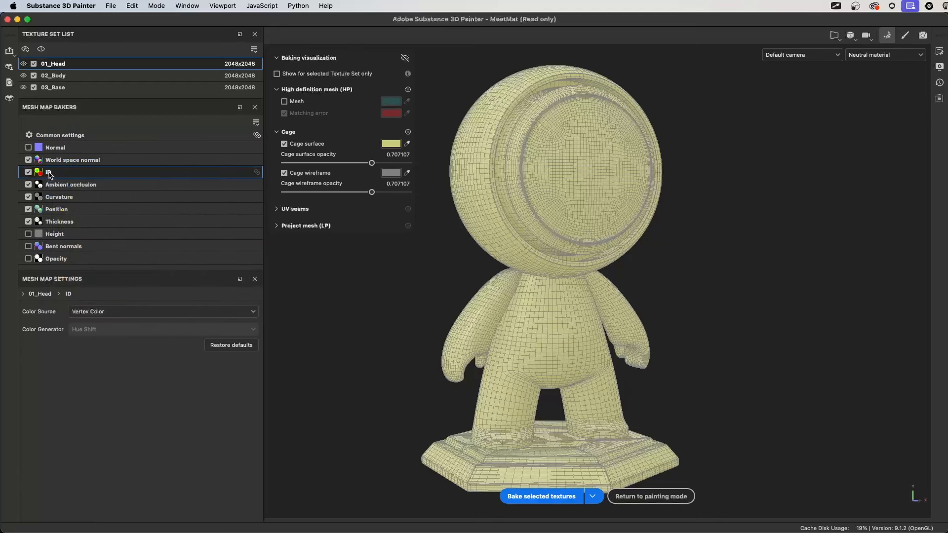
pyautogui.click(163, 311)
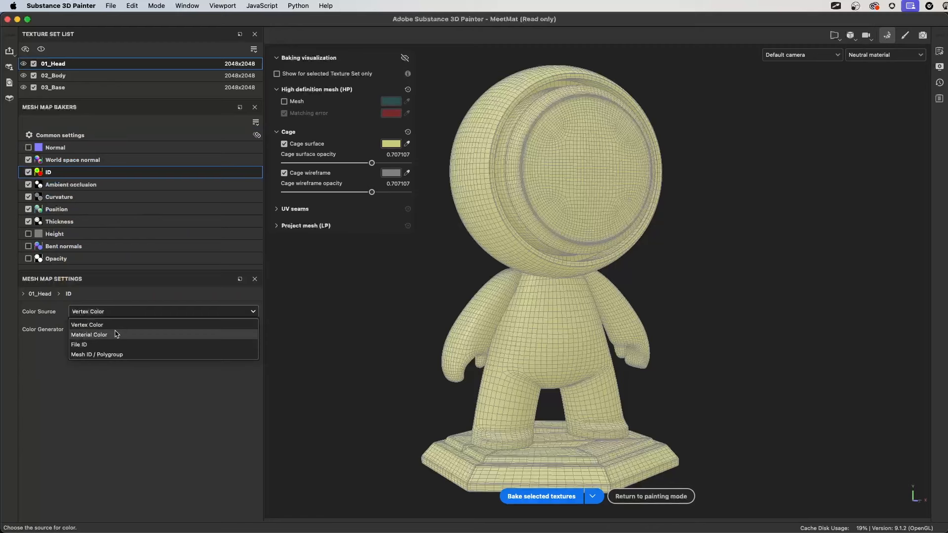
# Raise ambient occlusion rays to 256 and generate curvature from mesh with 256 rays.
pyautogui.click(71, 185)
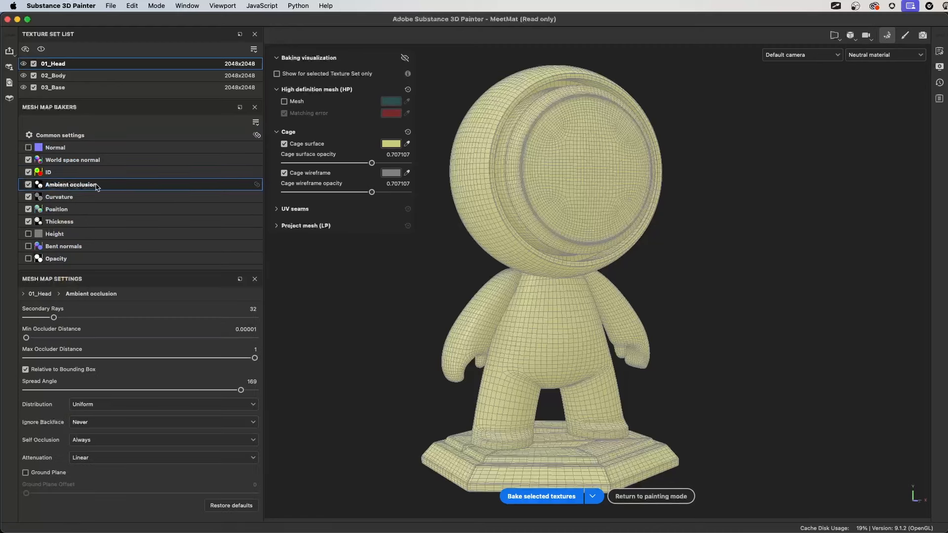
pyautogui.moveTo(156, 342)
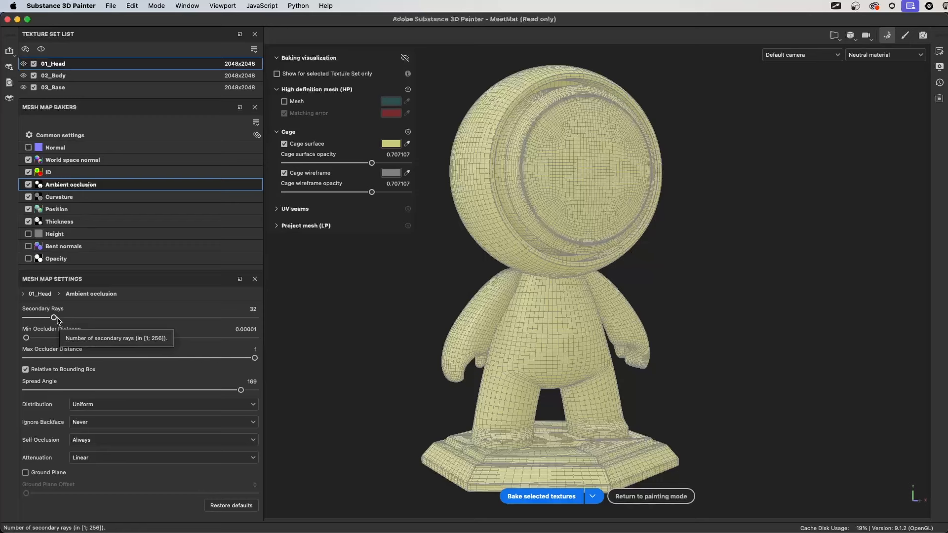
pyautogui.moveTo(58, 317); pyautogui.dragTo(255, 317)
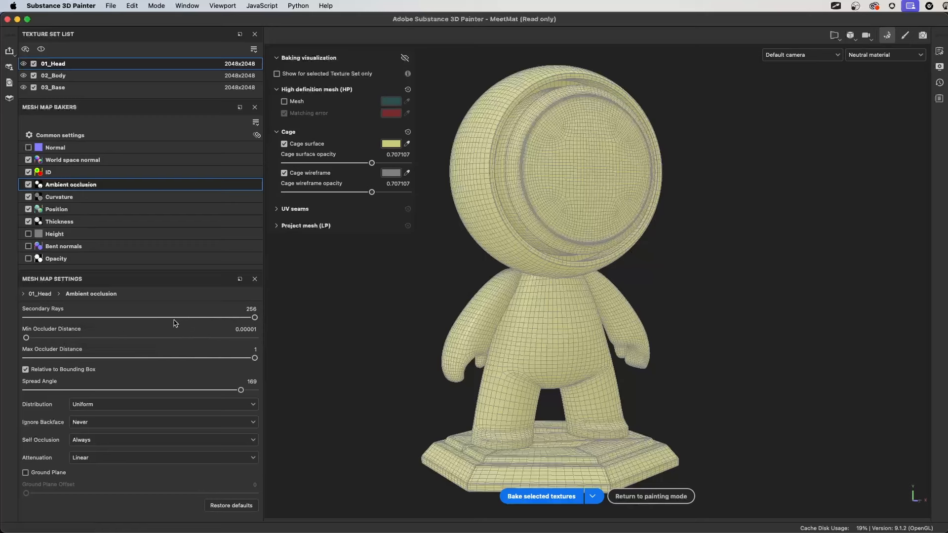
pyautogui.click(60, 197)
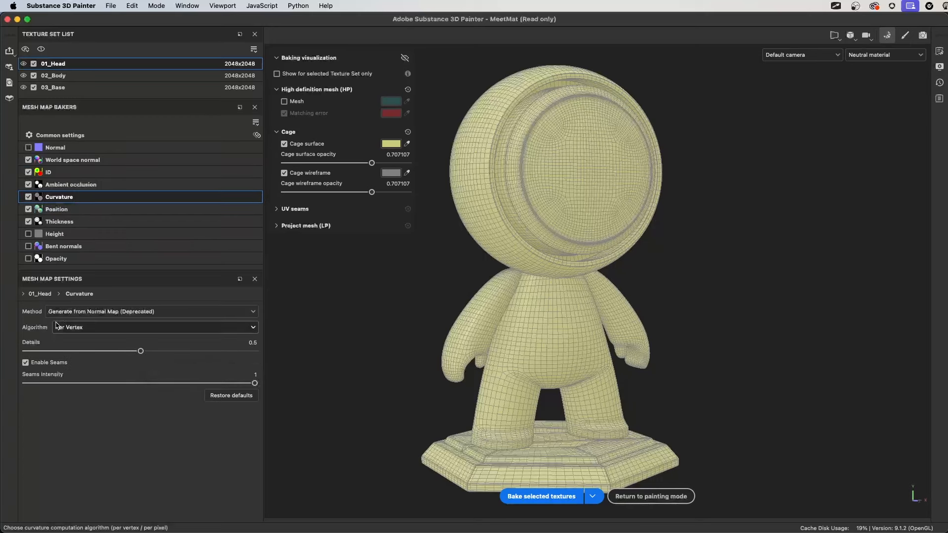
pyautogui.click(151, 311)
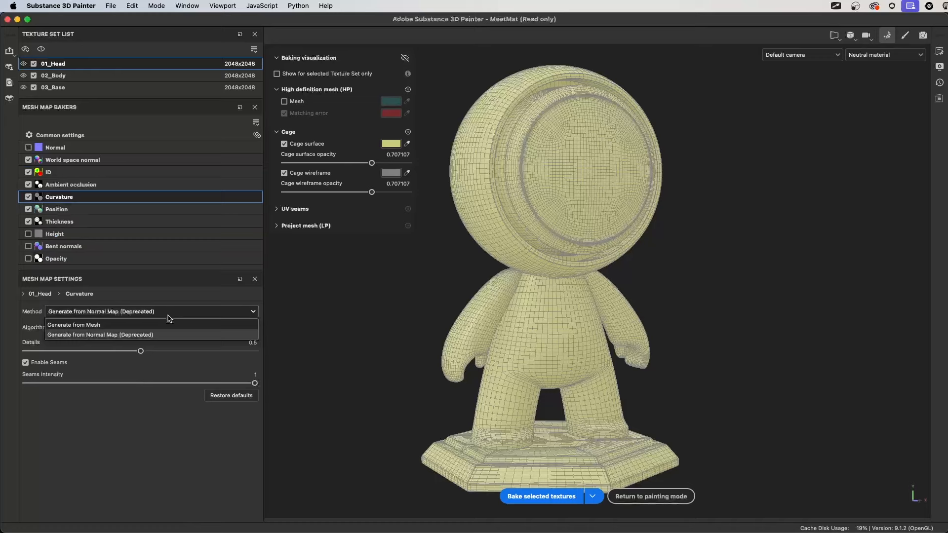
pyautogui.click(73, 325)
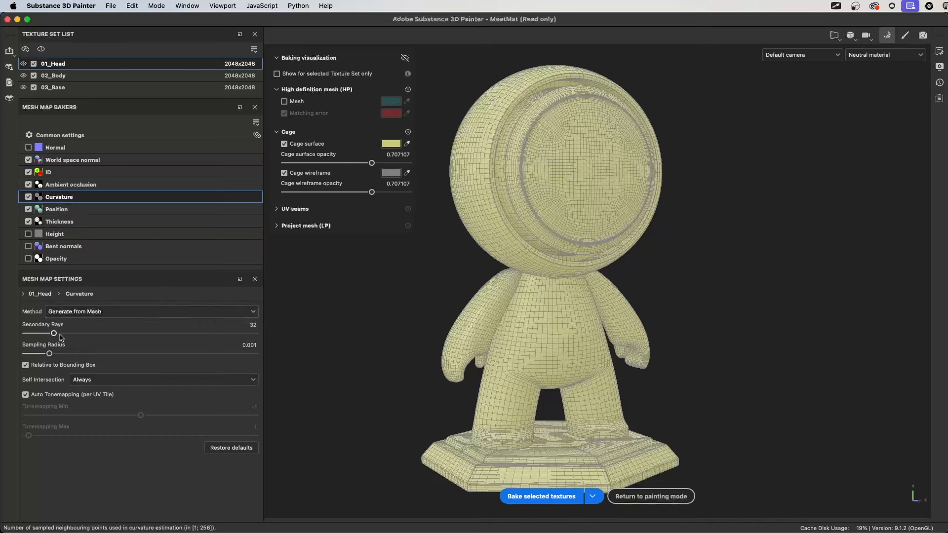
pyautogui.moveTo(53, 333); pyautogui.dragTo(255, 333)
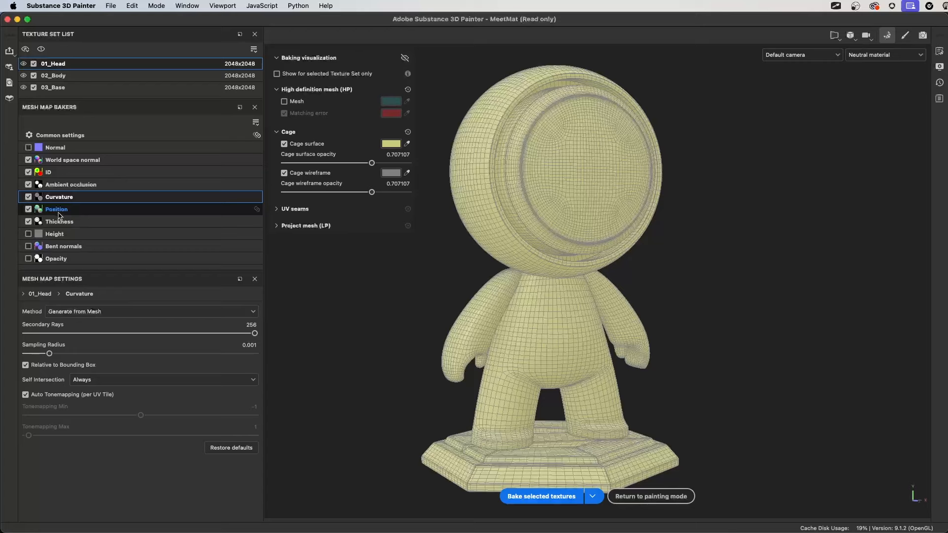
# Review the Position bake's normalization scale, trying Full Scene and Per Material.
pyautogui.click(56, 209)
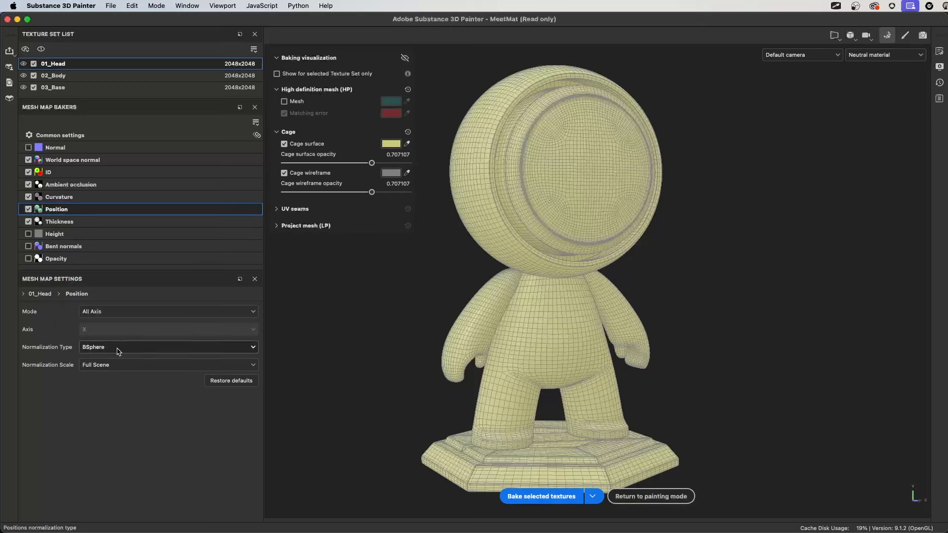
pyautogui.click(168, 365)
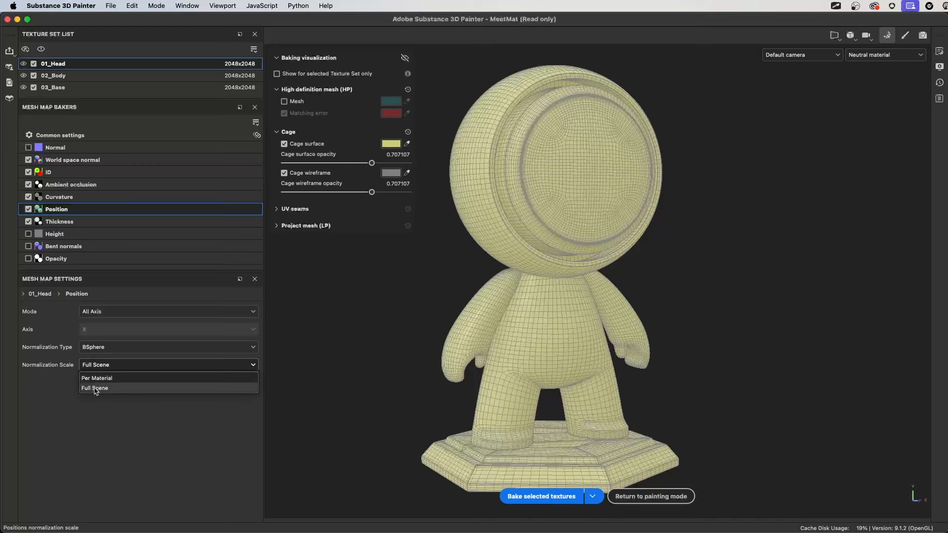
pyautogui.click(95, 388)
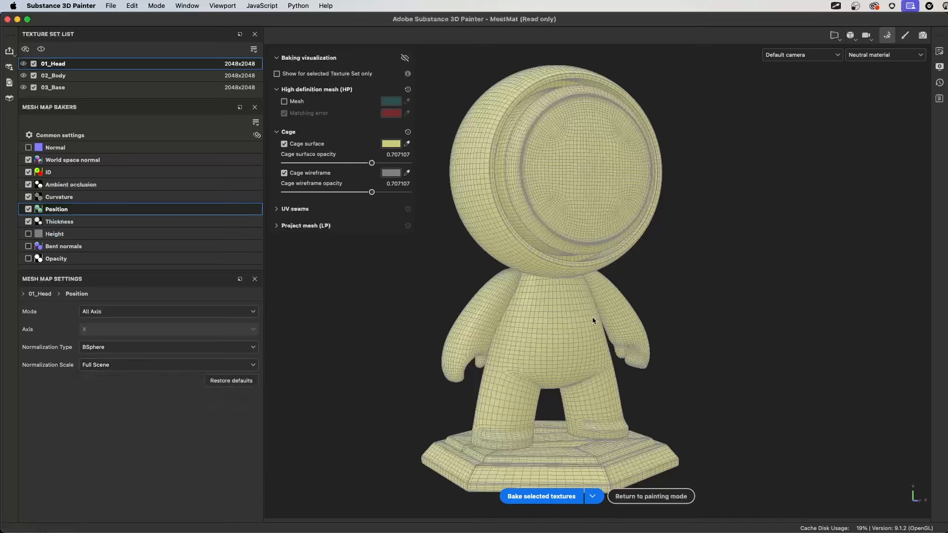
pyautogui.click(168, 364)
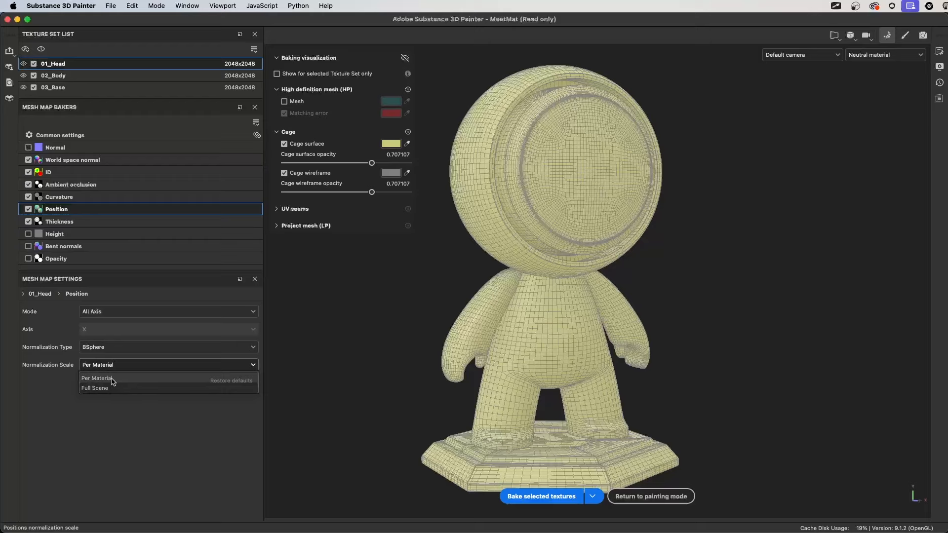
pyautogui.click(96, 378)
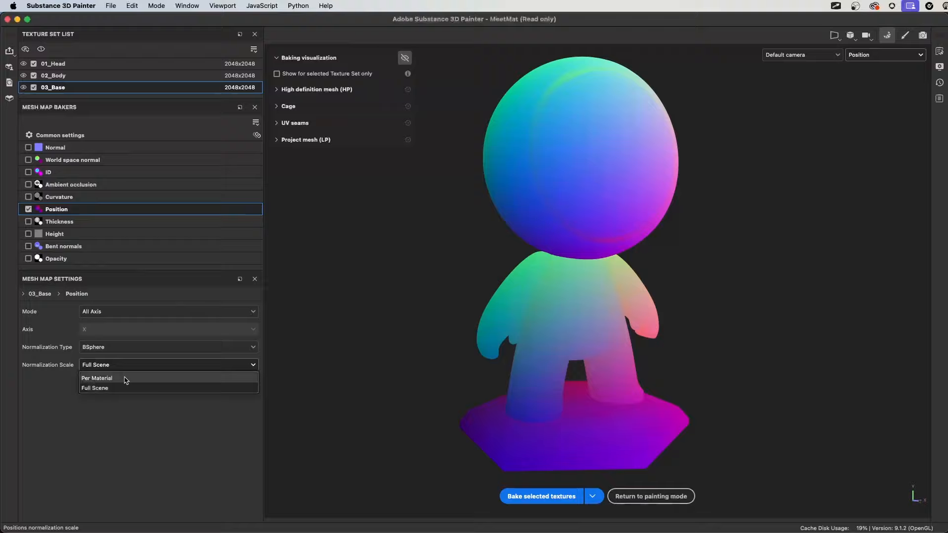
pyautogui.click(96, 378)
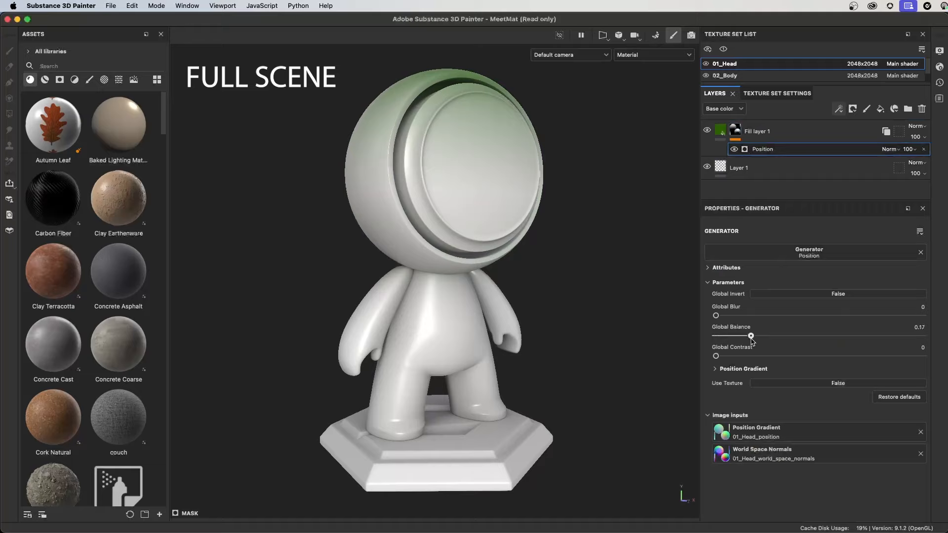
# Compare Full Scene and Per Material using the Position generator's Global Balance slider.
pyautogui.moveTo(751, 336); pyautogui.dragTo(893, 336)
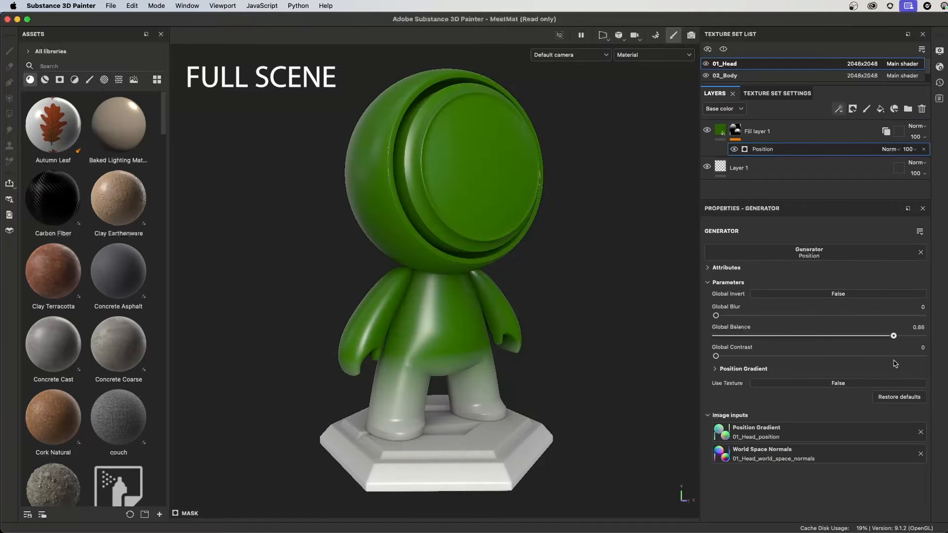
pyautogui.moveTo(894, 336); pyautogui.dragTo(832, 336)
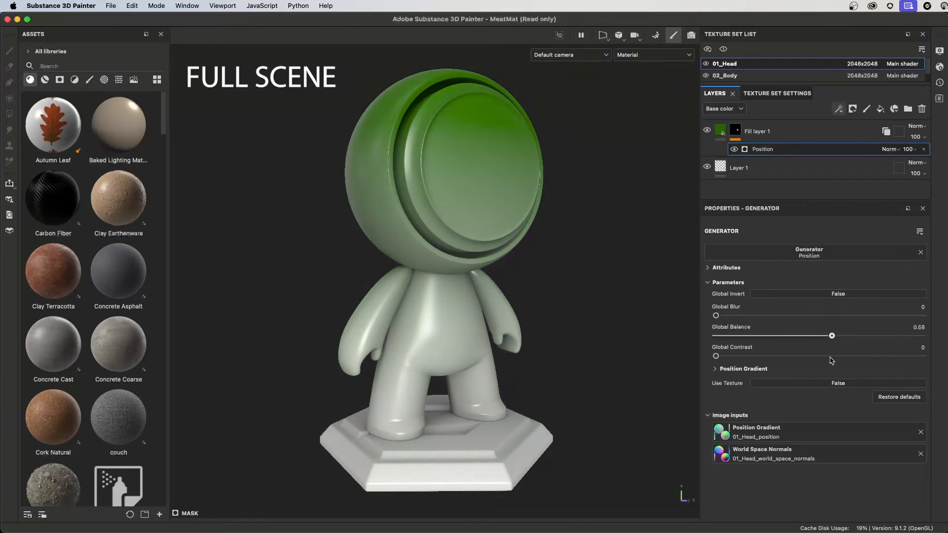
pyautogui.moveTo(832, 335); pyautogui.dragTo(788, 349)
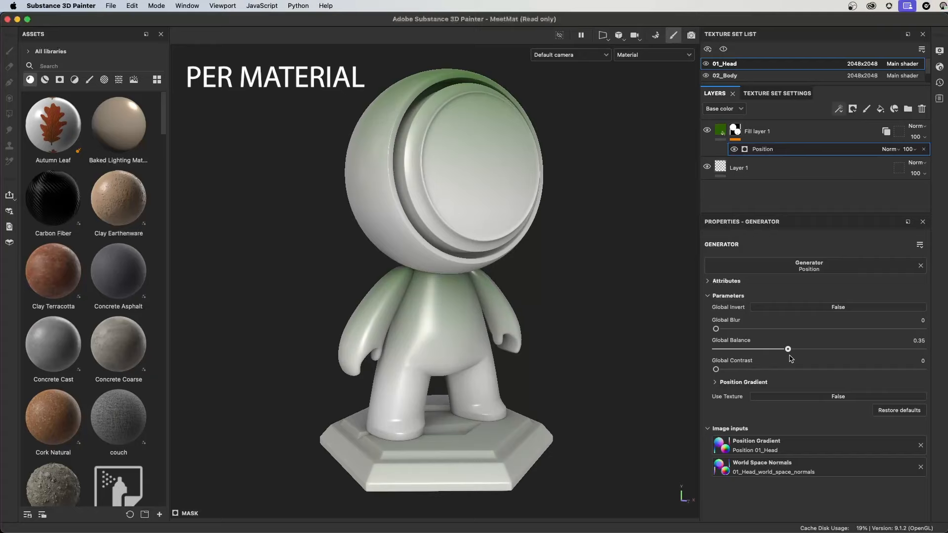
pyautogui.moveTo(788, 349); pyautogui.dragTo(879, 348)
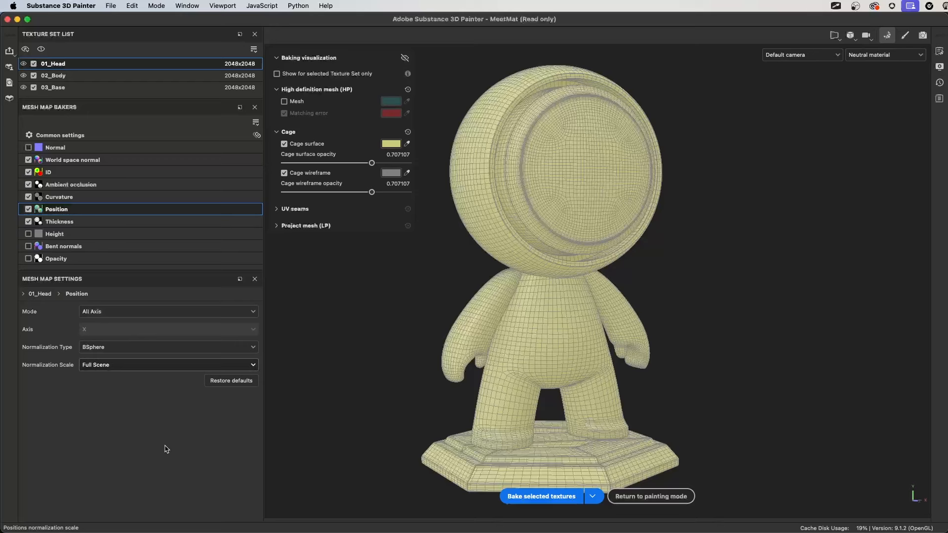
# Review thickness and bent normals bakers and the common bake output size settings.
pyautogui.click(59, 221)
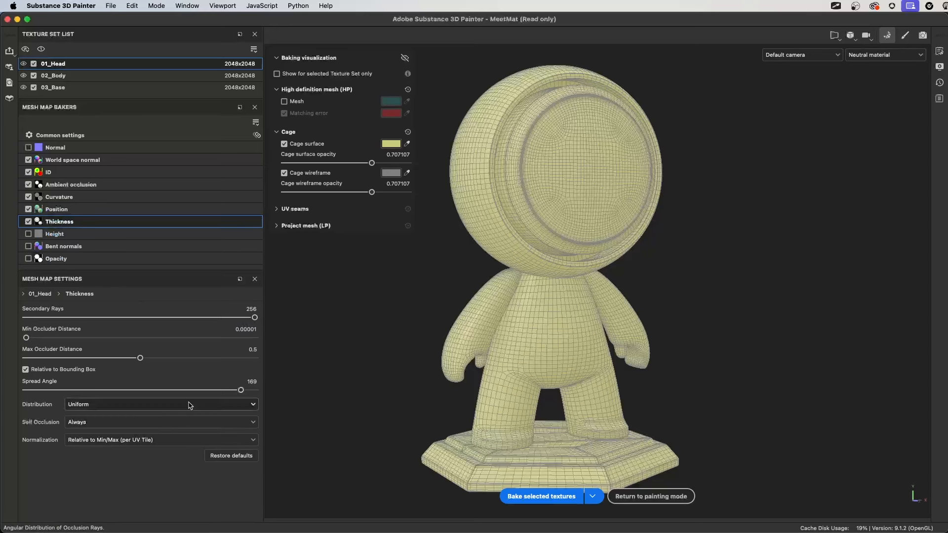
pyautogui.click(63, 246)
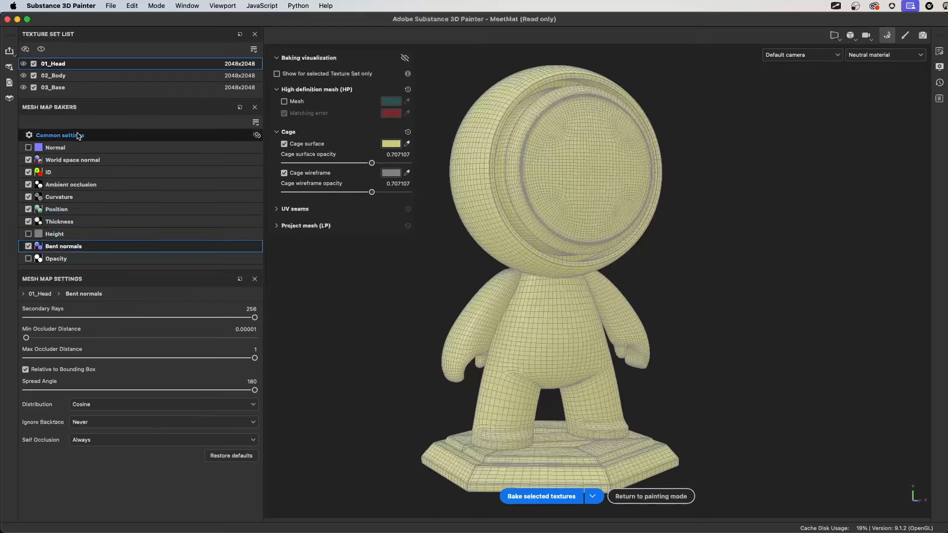
pyautogui.click(60, 135)
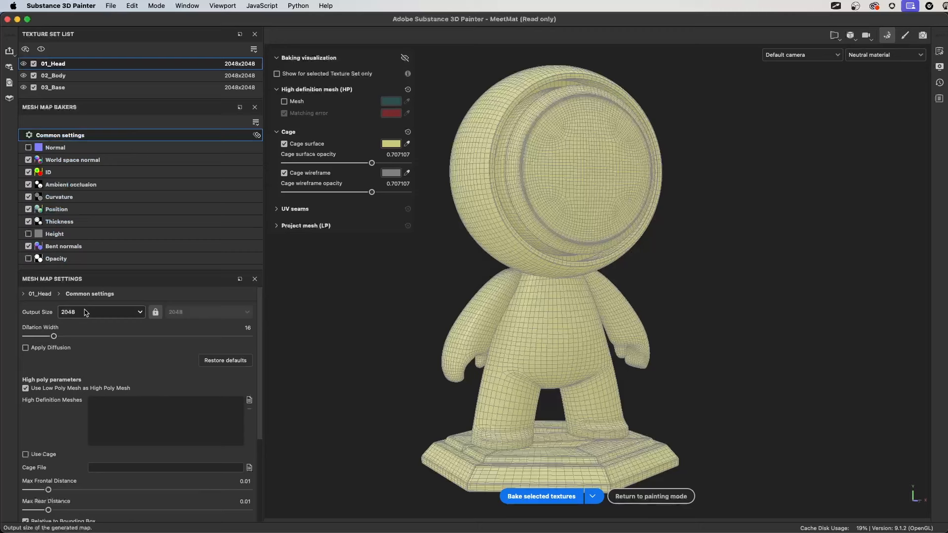
pyautogui.click(100, 312)
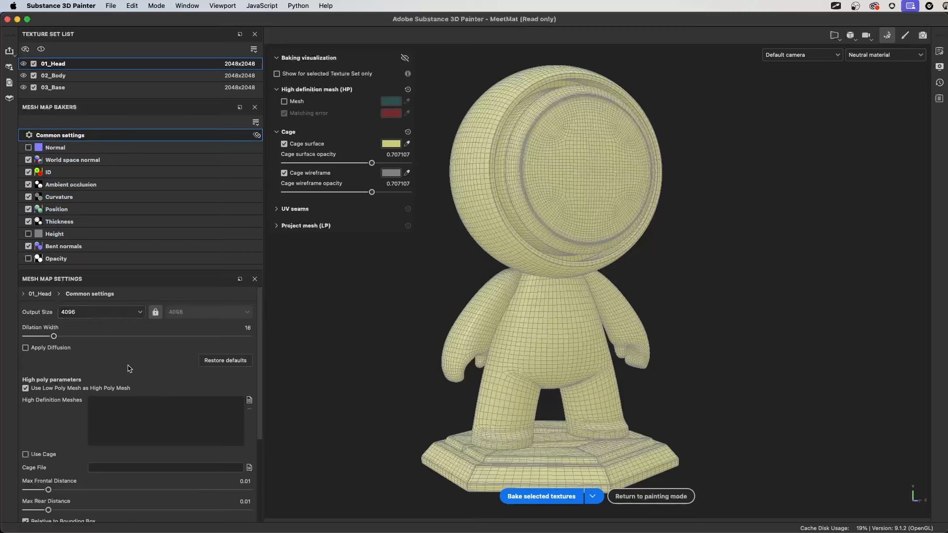
pyautogui.scroll(-3)
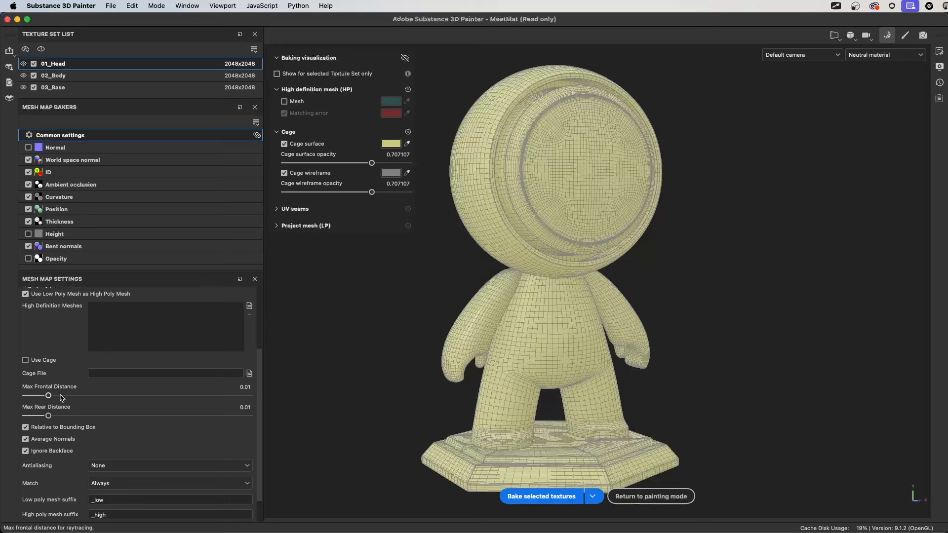
pyautogui.moveTo(120, 417)
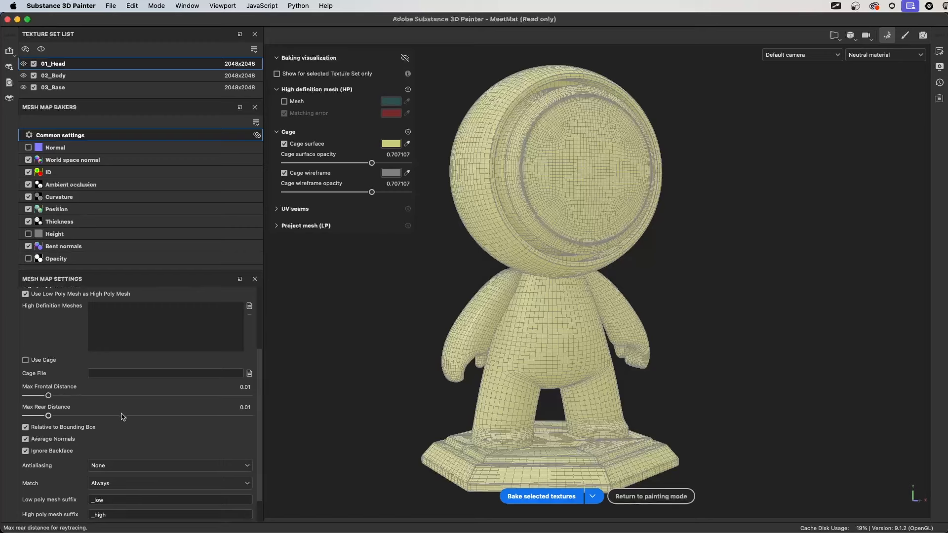
pyautogui.moveTo(120, 416)
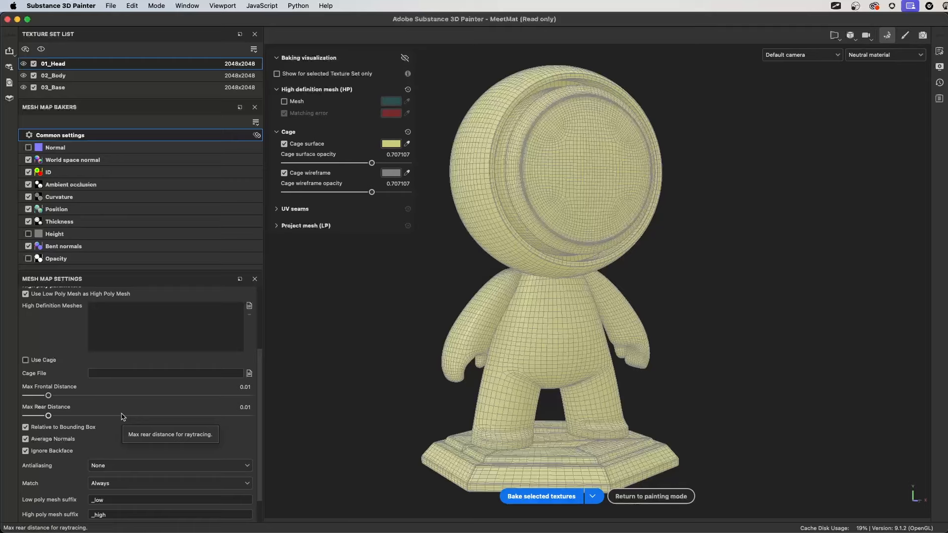
pyautogui.moveTo(133, 356)
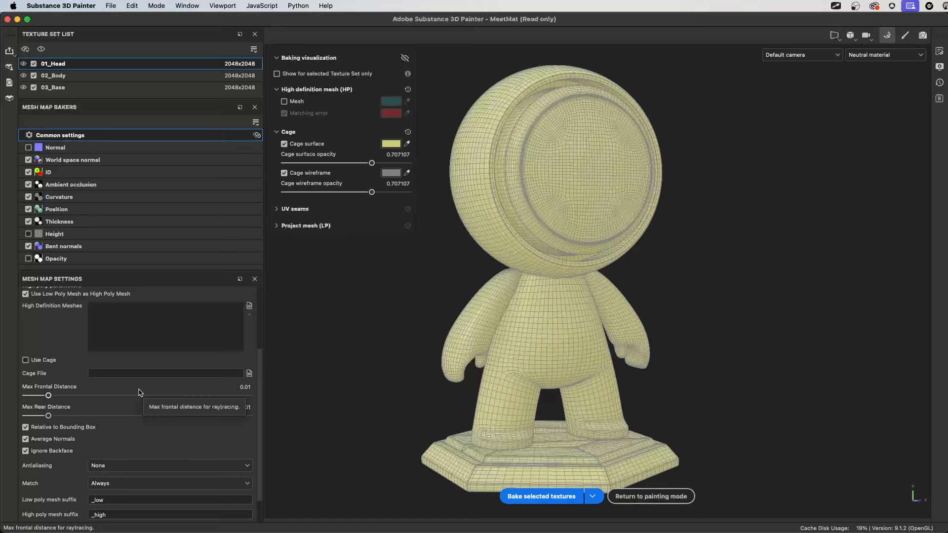
# Check the Normal baker and common mesh map settings, then return to painting mode.
pyautogui.click(54, 147)
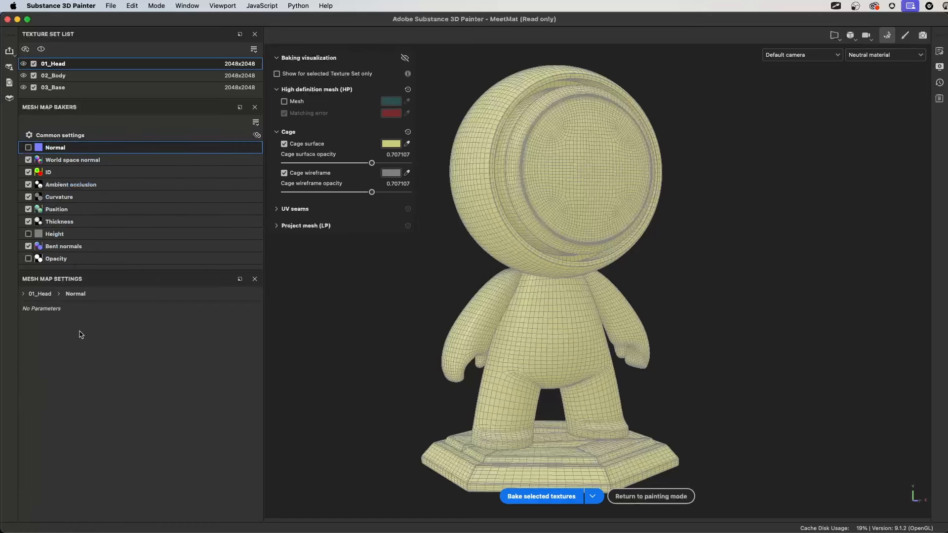
pyautogui.click(60, 135)
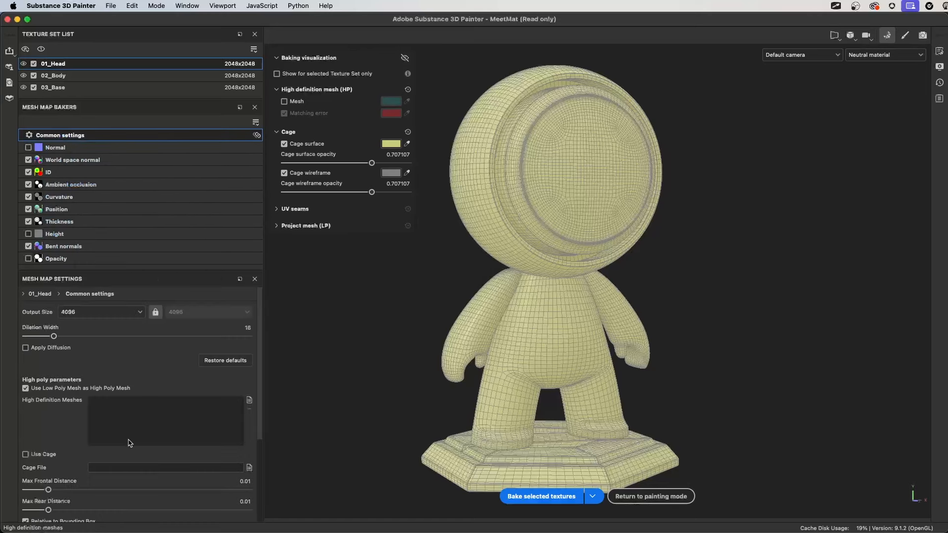
pyautogui.scroll(-3)
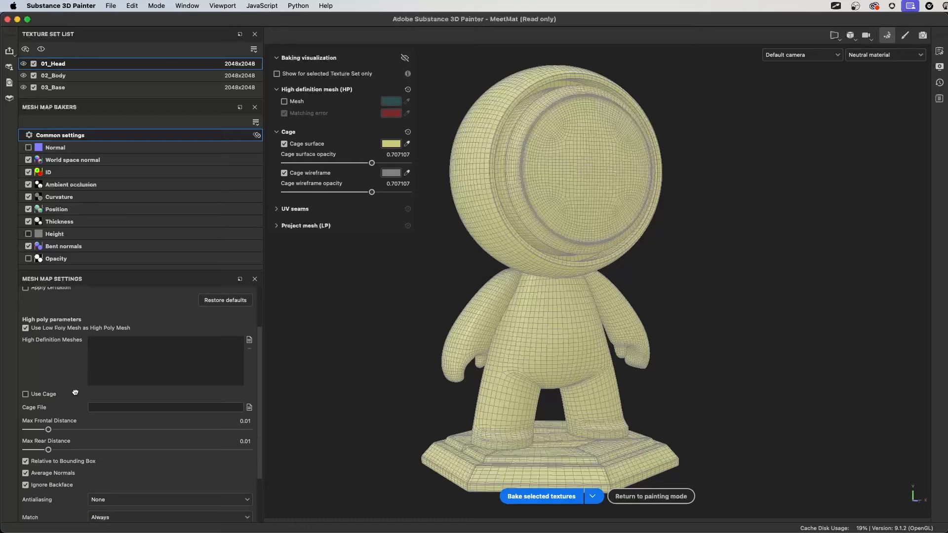
pyautogui.scroll(-3)
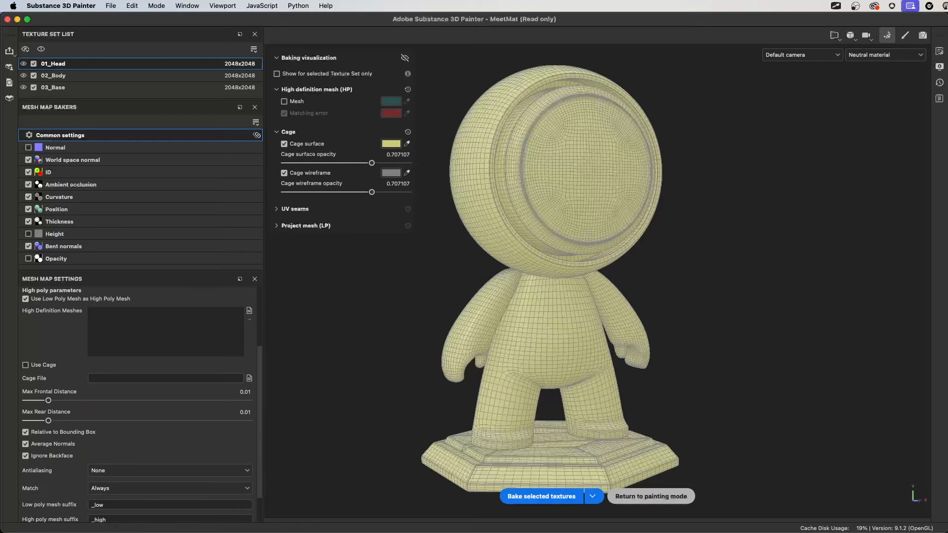
pyautogui.click(651, 496)
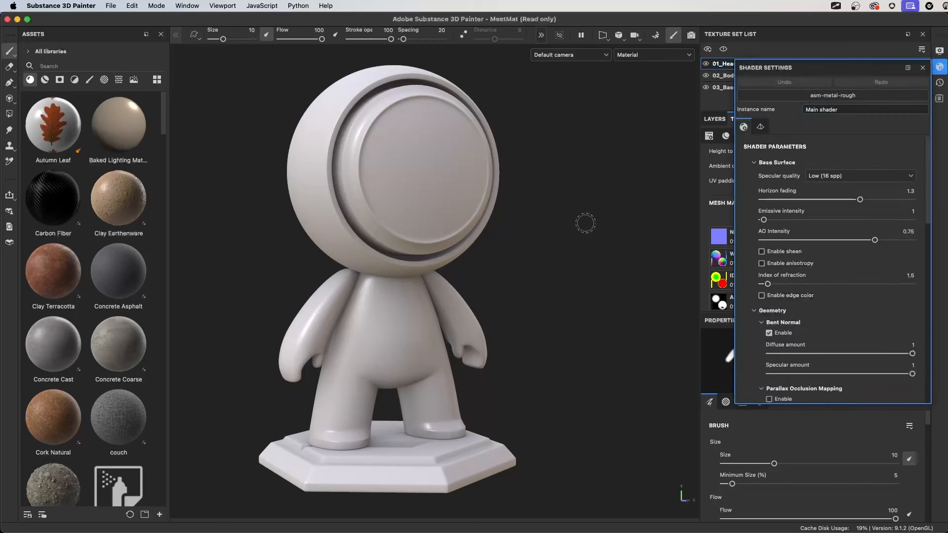
pyautogui.moveTo(585, 143)
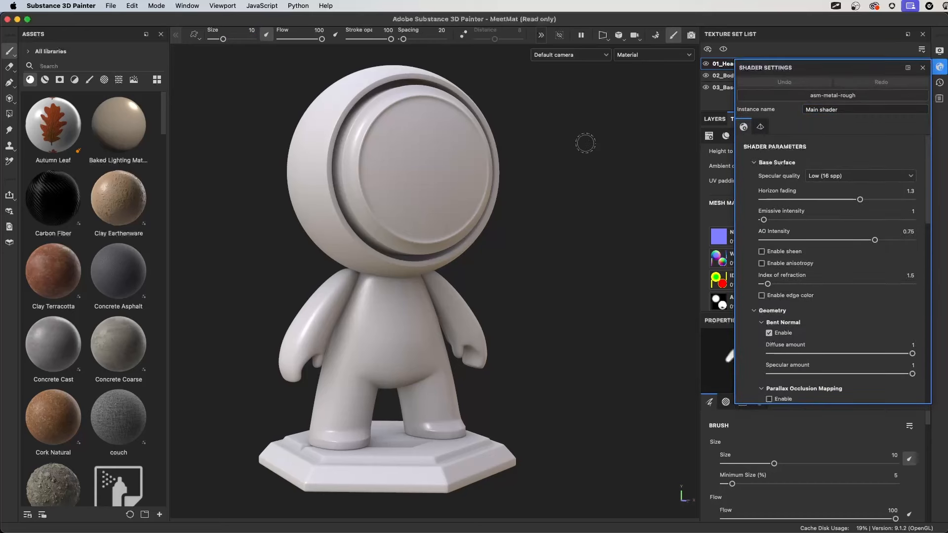
pyautogui.moveTo(687, 175)
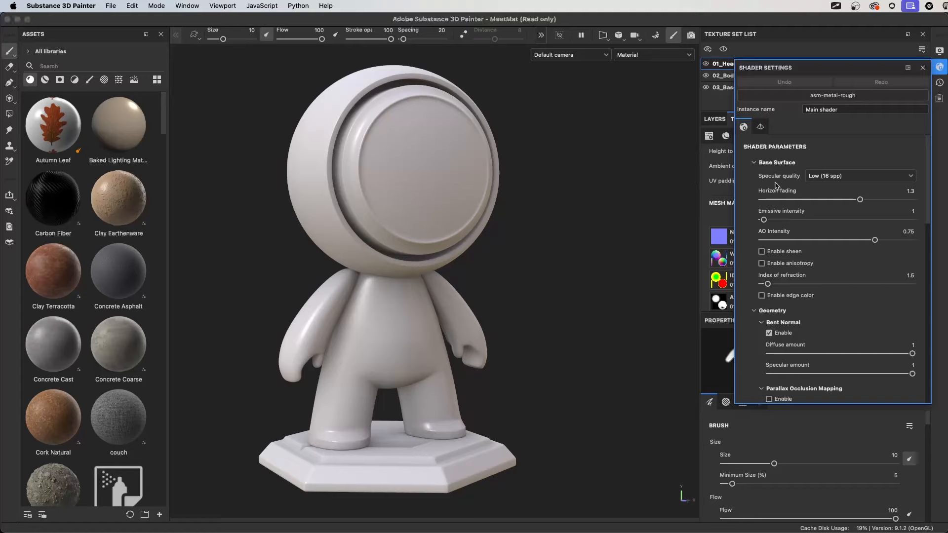
# Set the main shader's specular quality to Very high (128 spp).
pyautogui.click(858, 176)
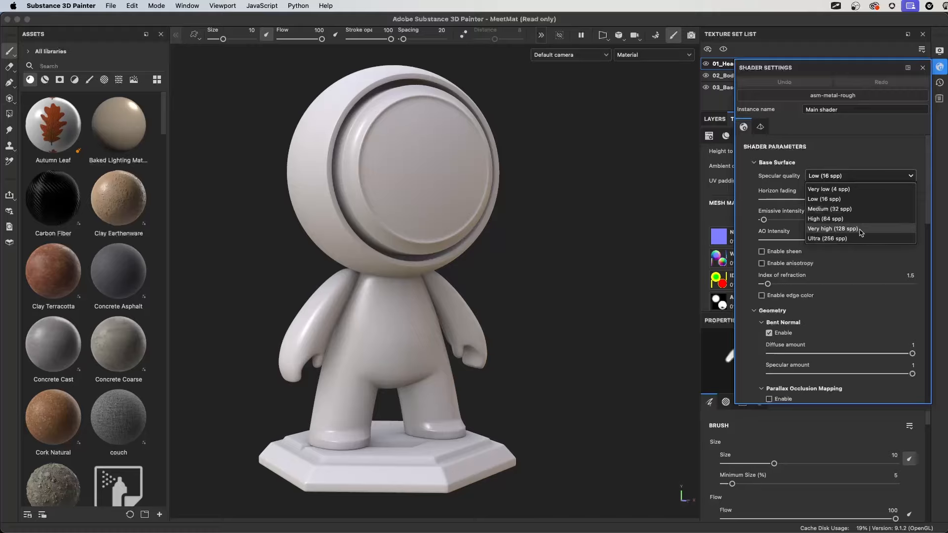
pyautogui.click(832, 228)
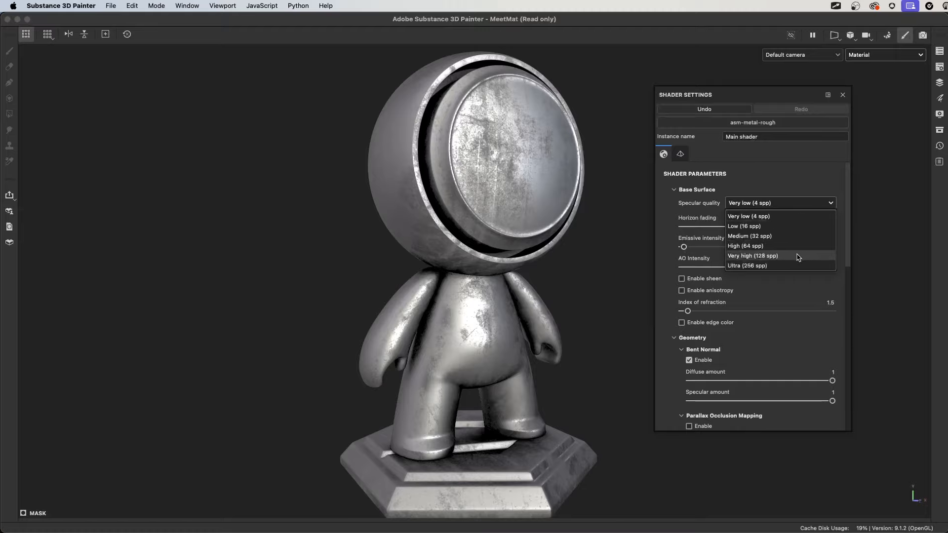
pyautogui.click(753, 255)
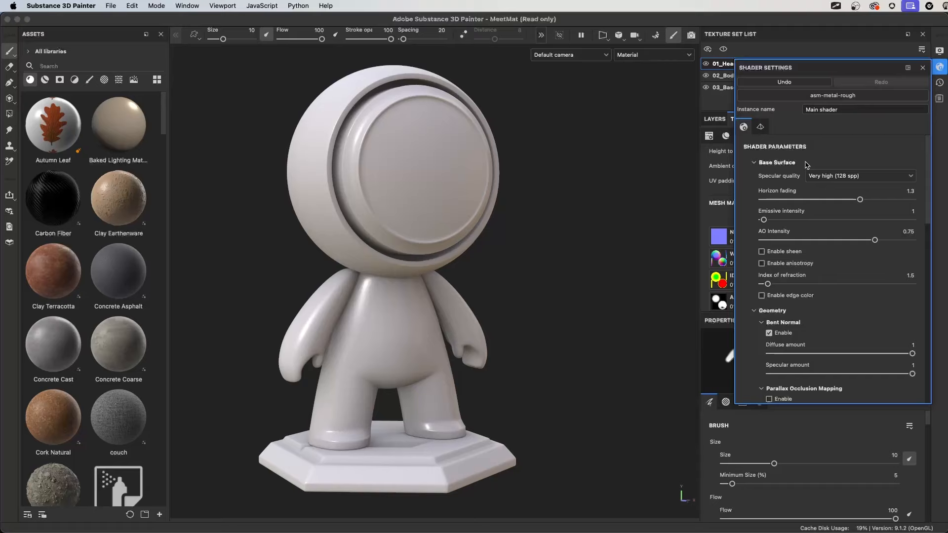
pyautogui.scroll(-3)
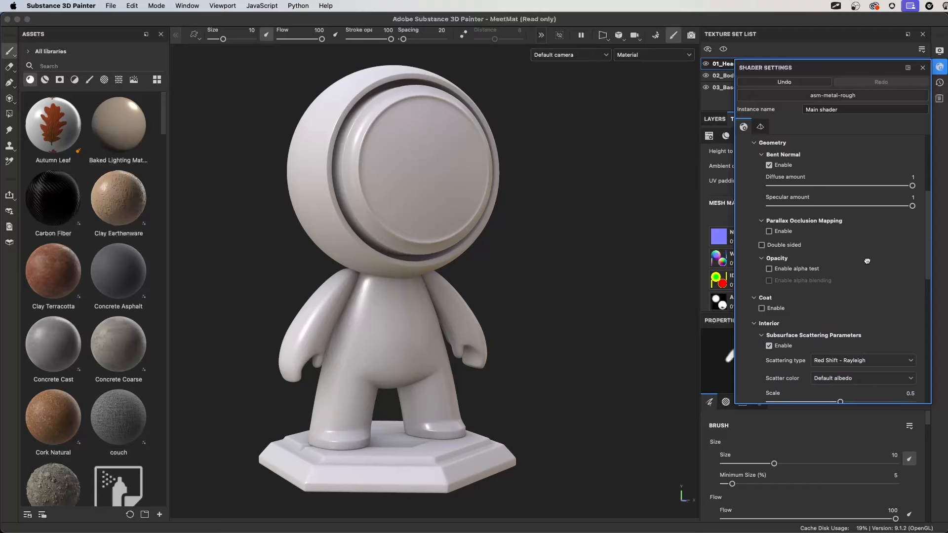
# Enable subsurface absorption and set the shader's displacement scale to 0.25.
pyautogui.scroll(-3)
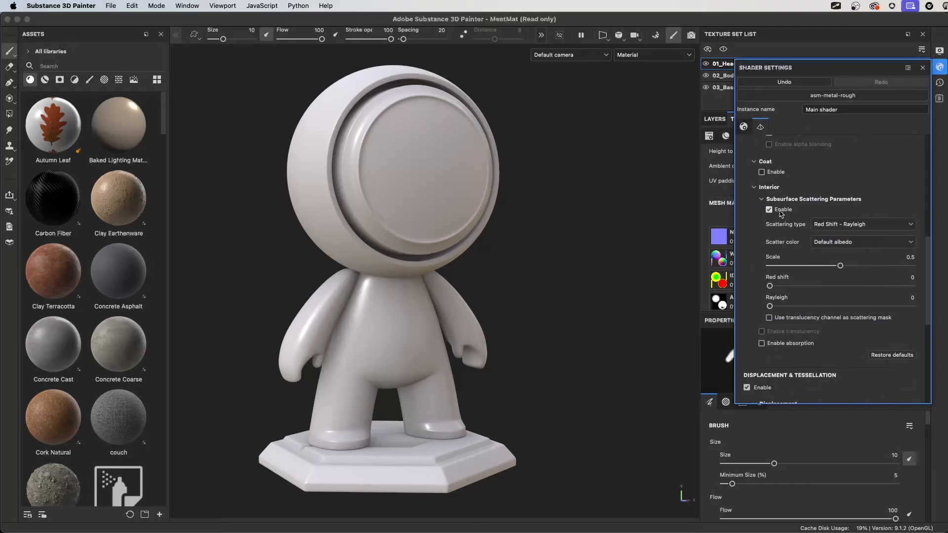
pyautogui.moveTo(776, 213)
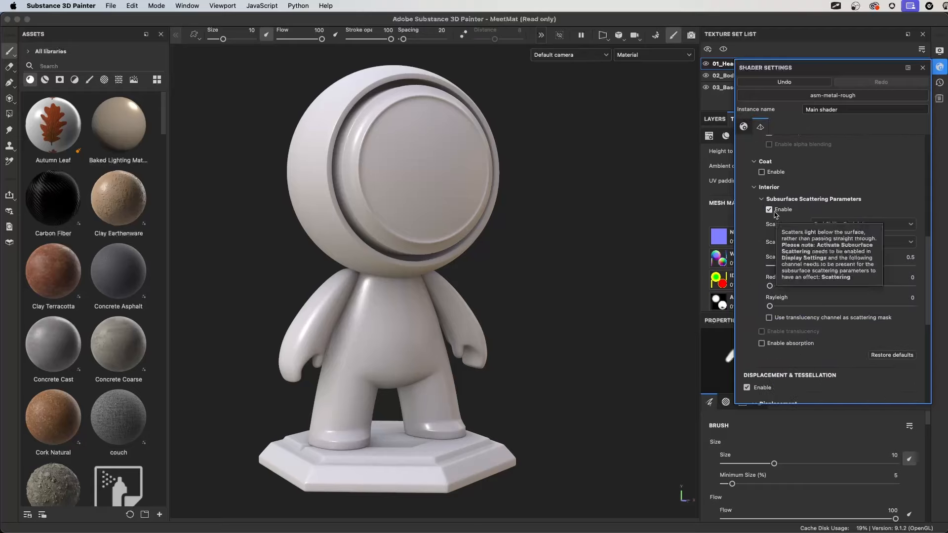
pyautogui.click(762, 321)
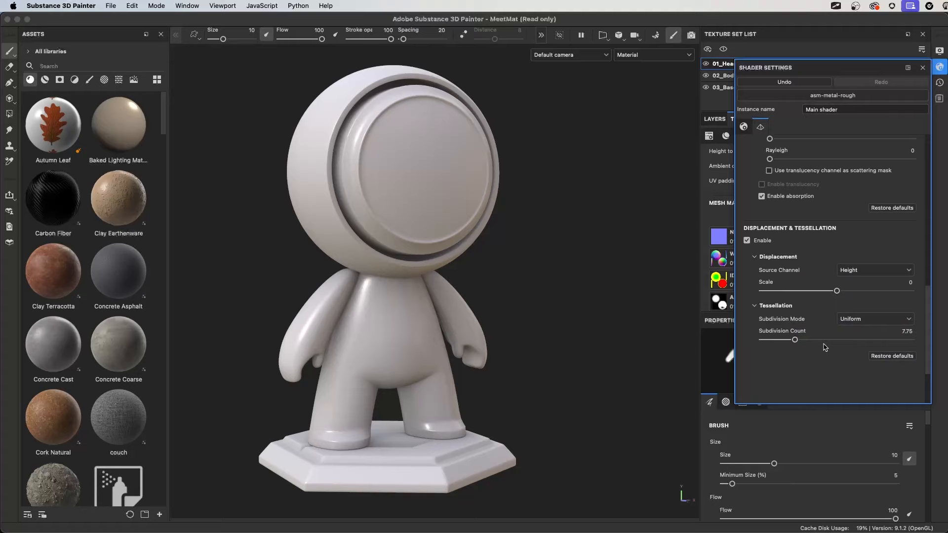
pyautogui.moveTo(781, 290)
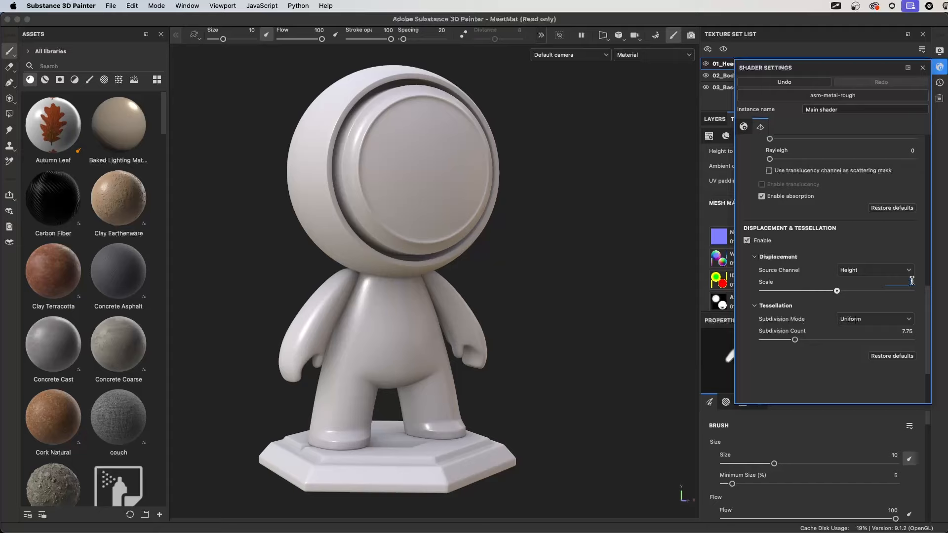
pyautogui.moveTo(837, 290); pyautogui.dragTo(874, 290)
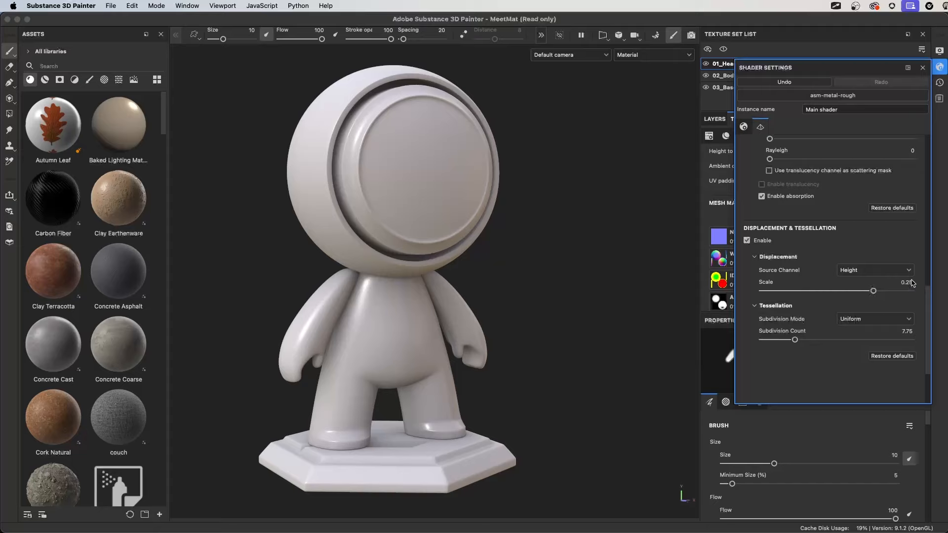
pyautogui.click(754, 305)
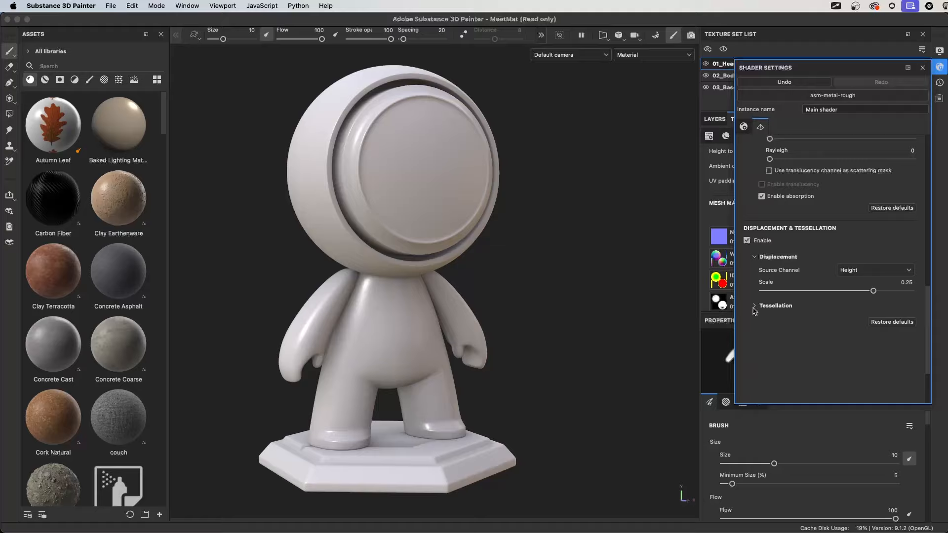
pyautogui.click(754, 306)
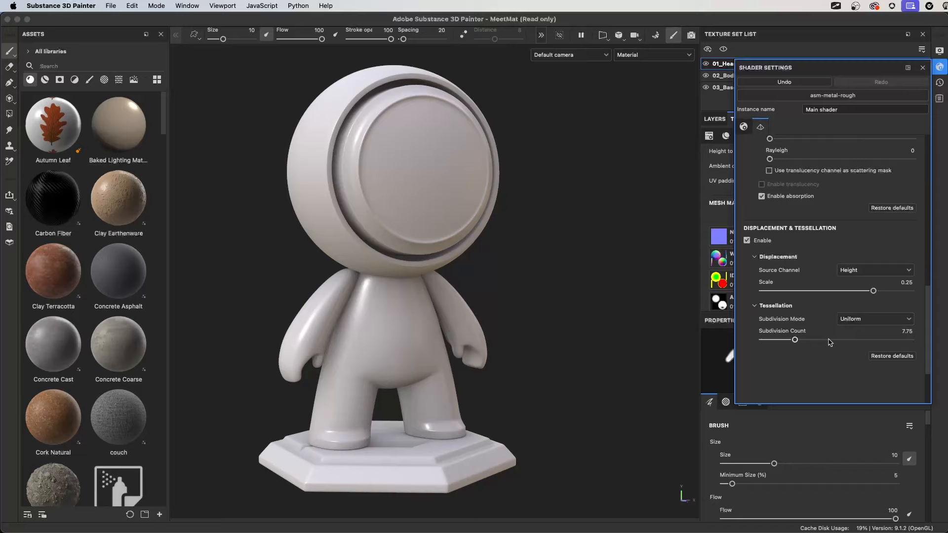
pyautogui.moveTo(832, 333)
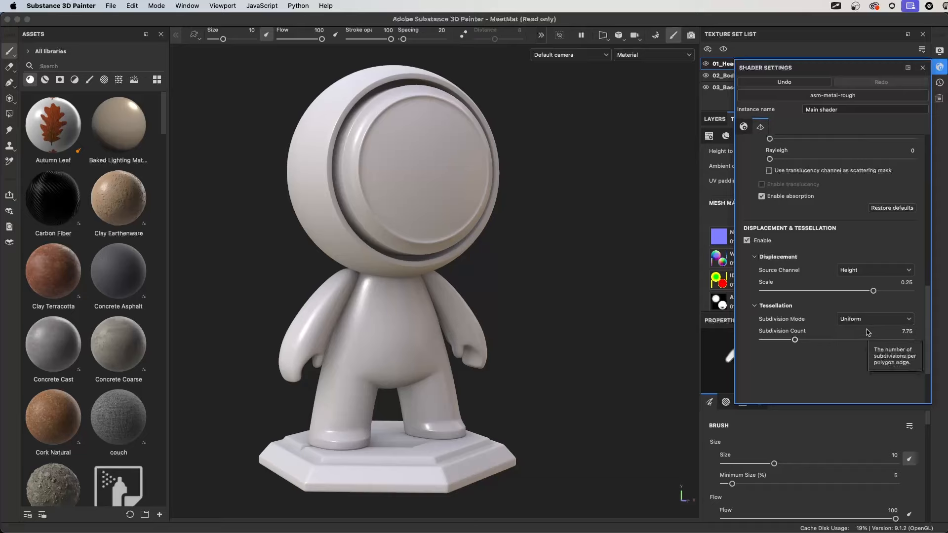
pyautogui.moveTo(863, 332)
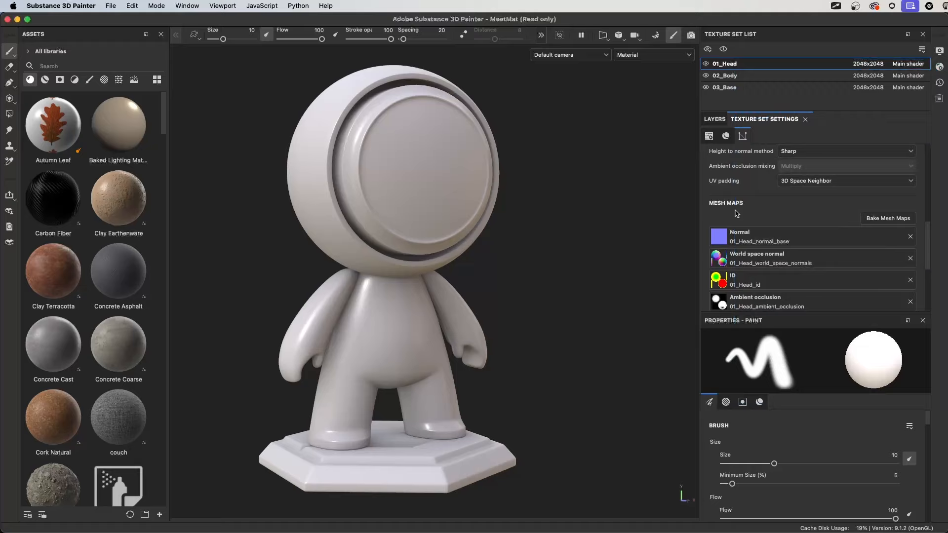
pyautogui.moveTo(616, 92)
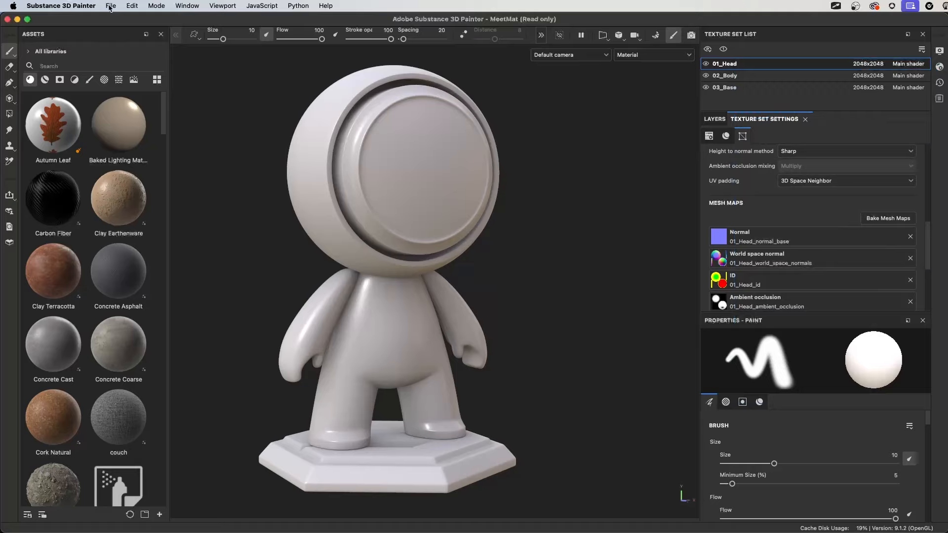
# Save the project as a .spt template, then start a new project to choose it.
pyautogui.click(110, 6)
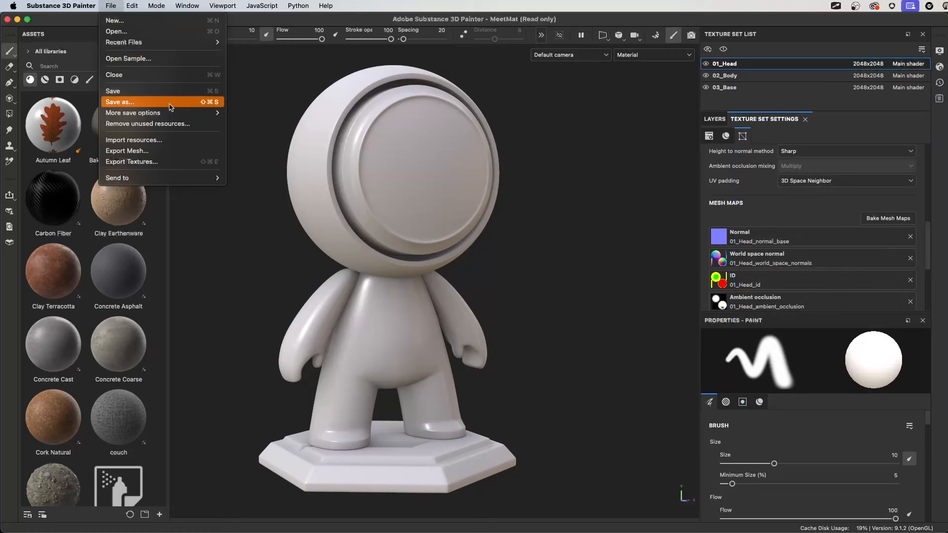
pyautogui.moveTo(133, 113)
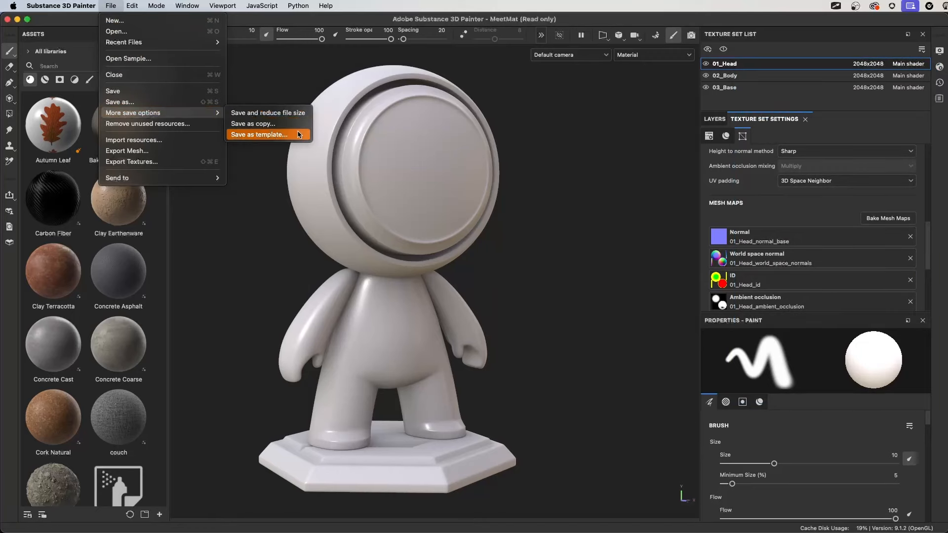
pyautogui.click(259, 134)
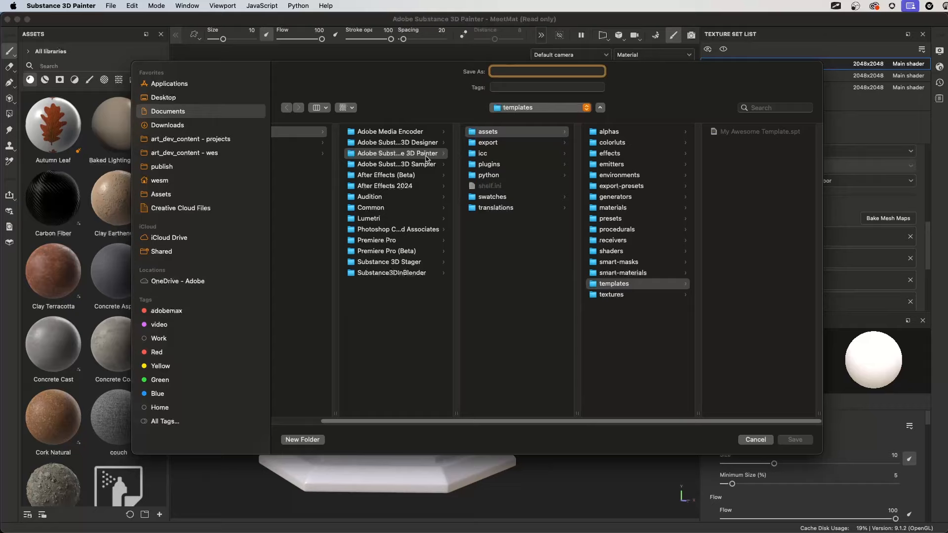
pyautogui.moveTo(425, 160)
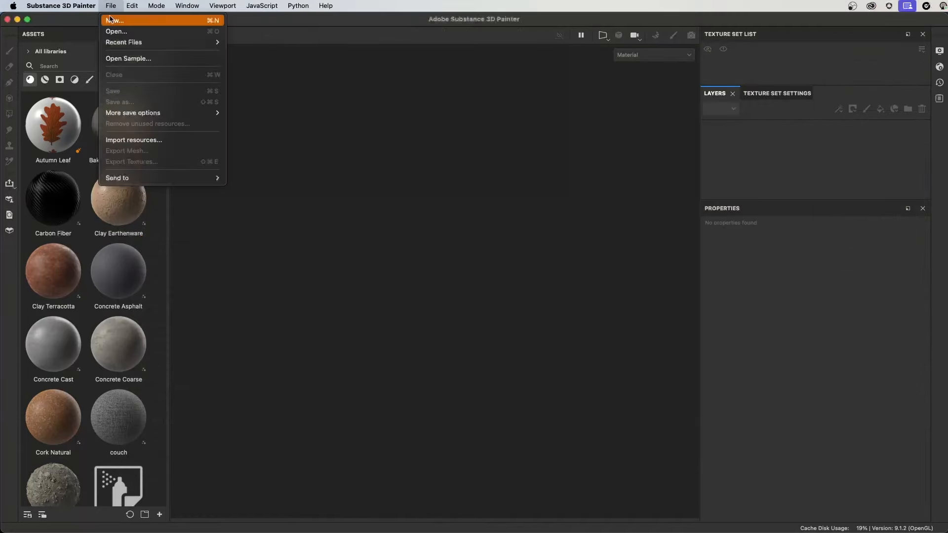
pyautogui.click(114, 19)
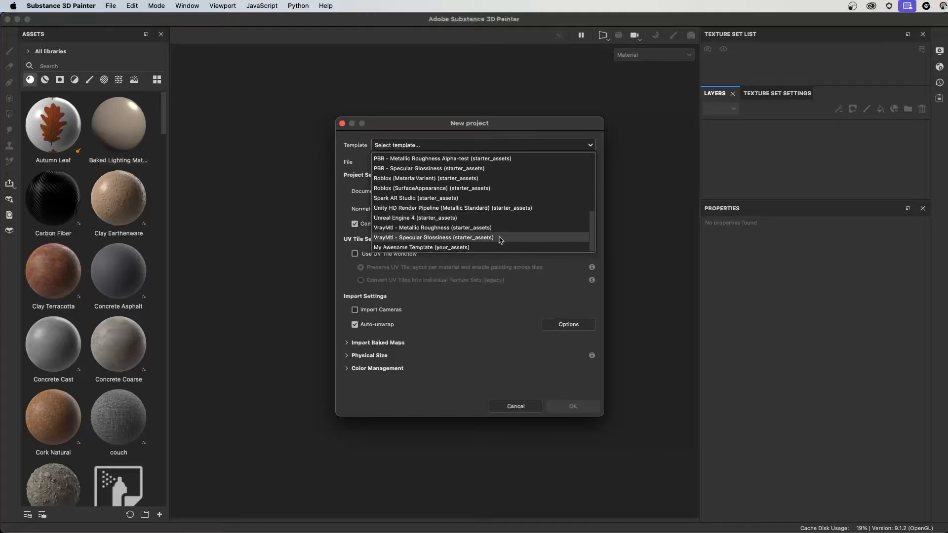